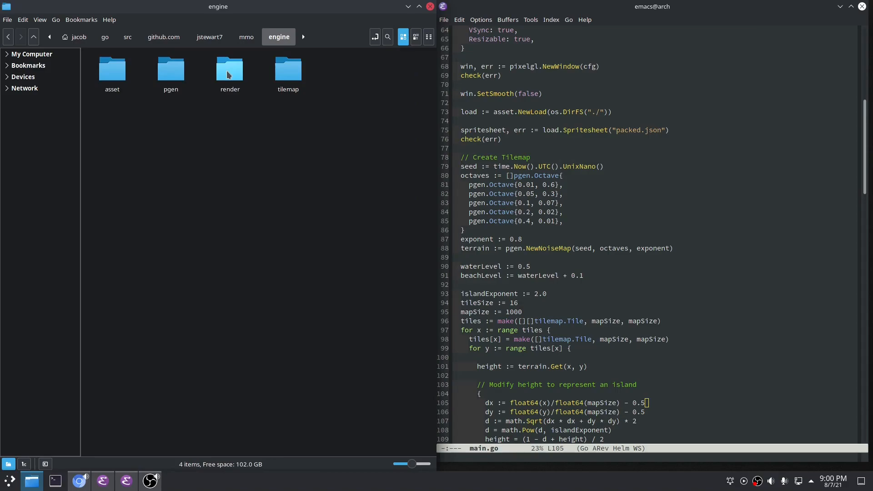
- Create an empty document named tilemap.go in the render folder via Nemo's context menu
double_click(229, 69)
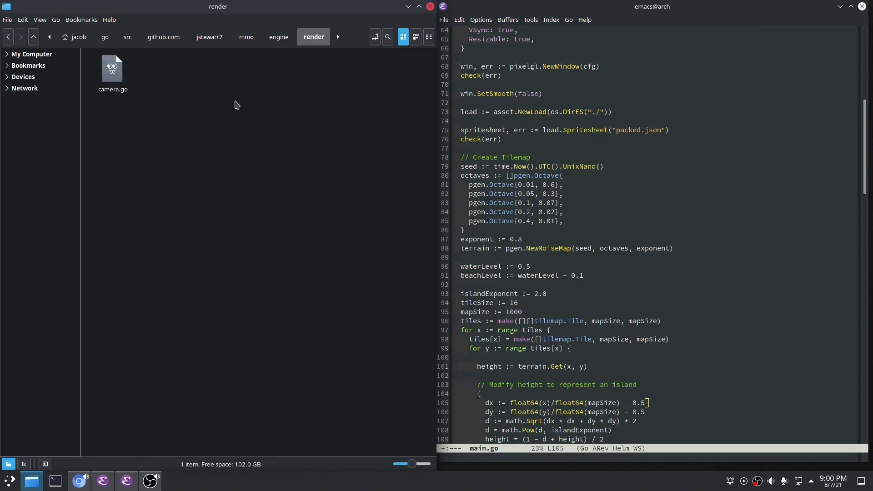
right_click(234, 105)
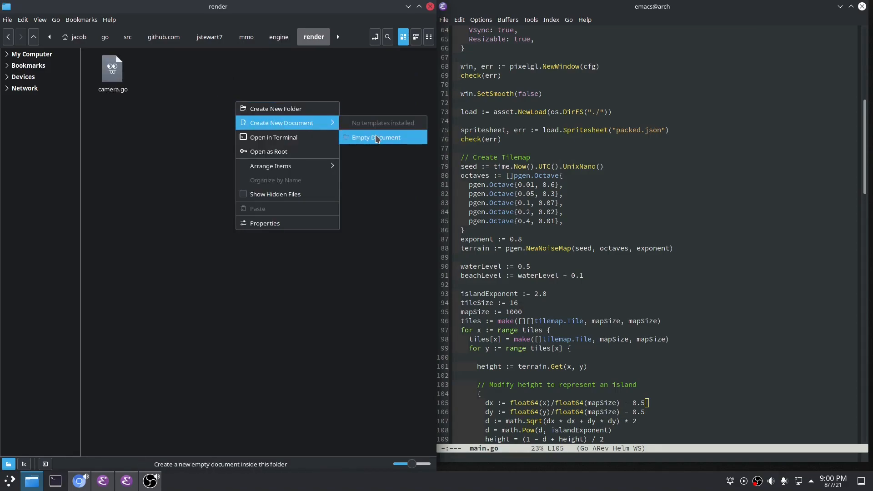
click(376, 137)
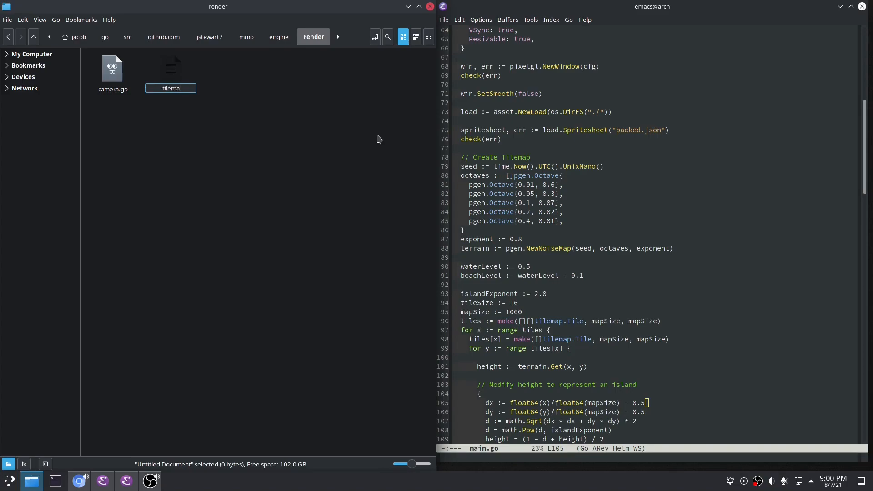
key(Return)
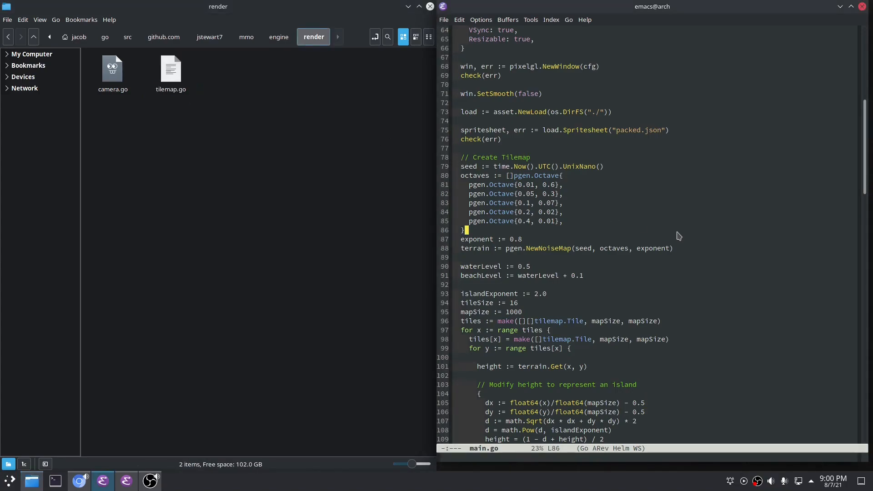
mouse_move(513, 394)
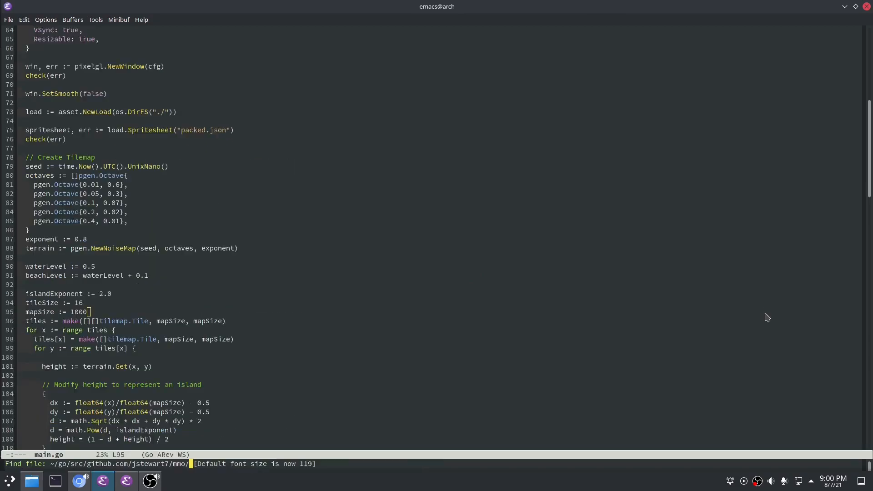
- Split the Emacs window and visit render/tilemap.go in the second pane
key(Return)
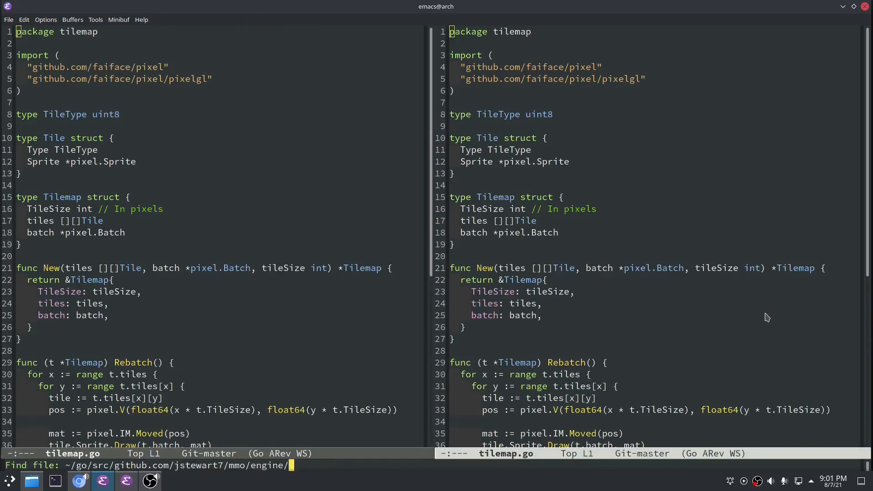
text(render/tilemap.go)
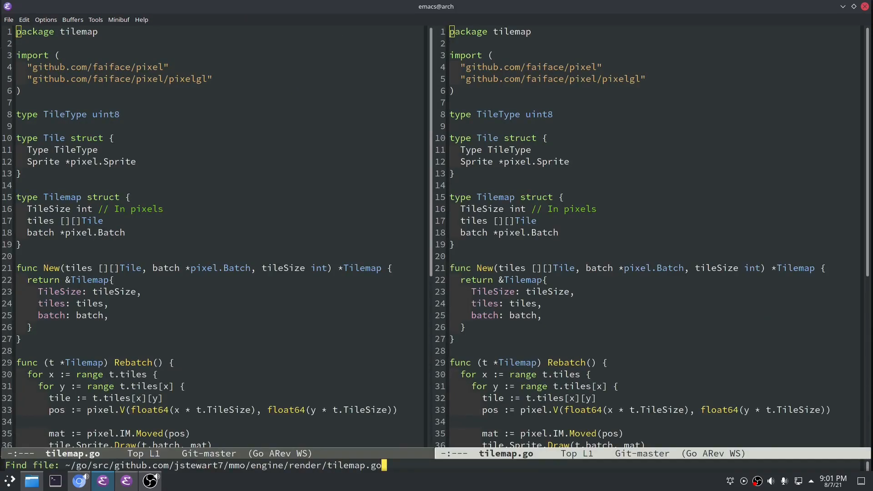
key(Return)
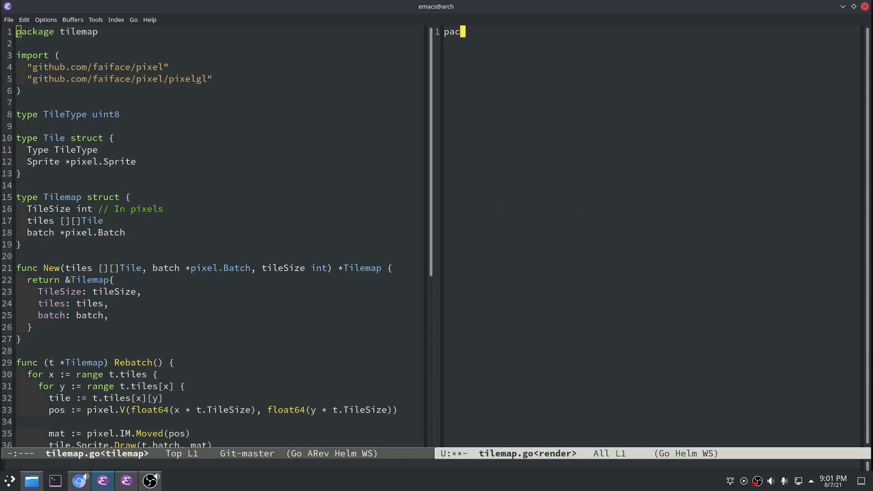
- Declare package render in the new file and save it
text(kage render)
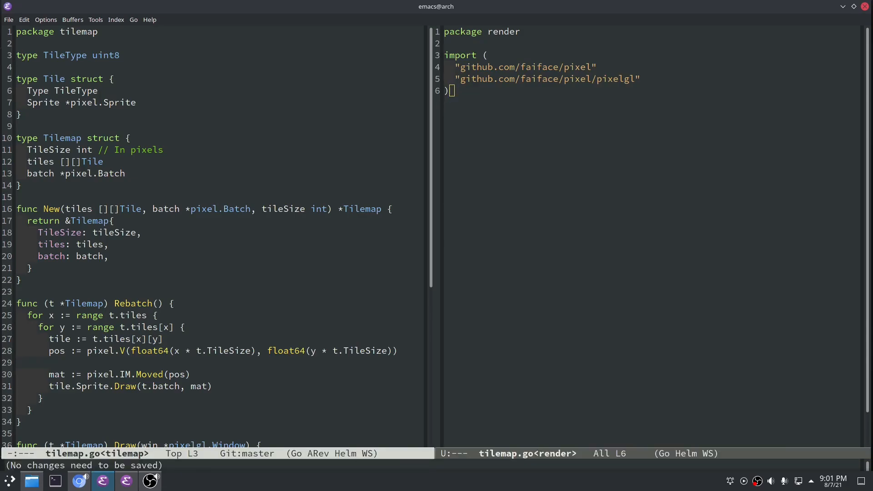
key(Return)
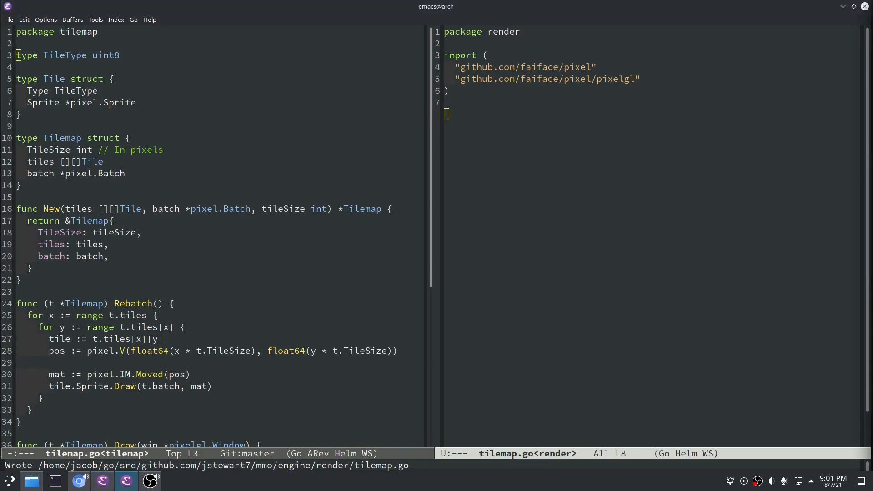
- Define TilemapRender struct with spritesheet *asset.Spritesheet and tileToSprite map[tilemap.TileType]*pixel.Sprite fields
text(type Tilema)
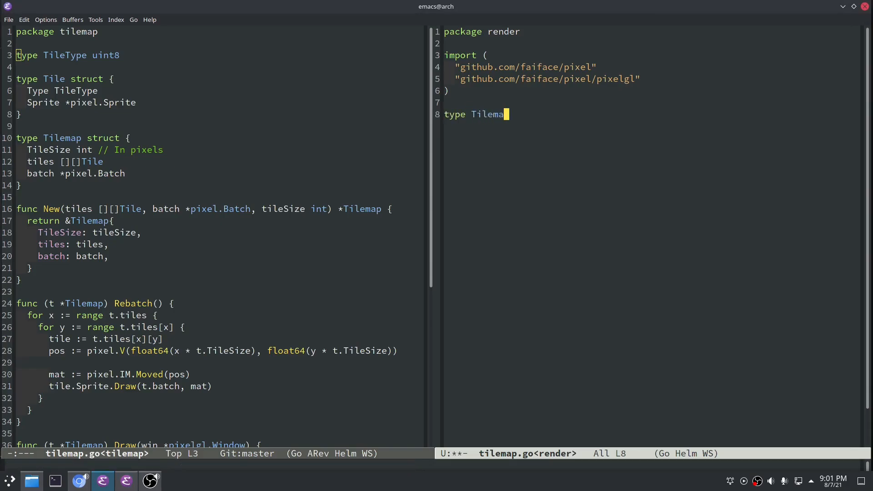
text(Render struct {)
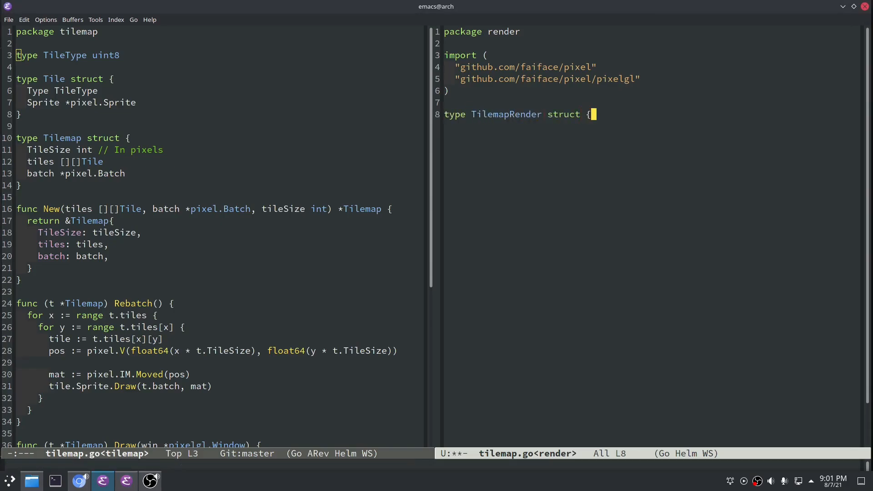
text(spritesheet)
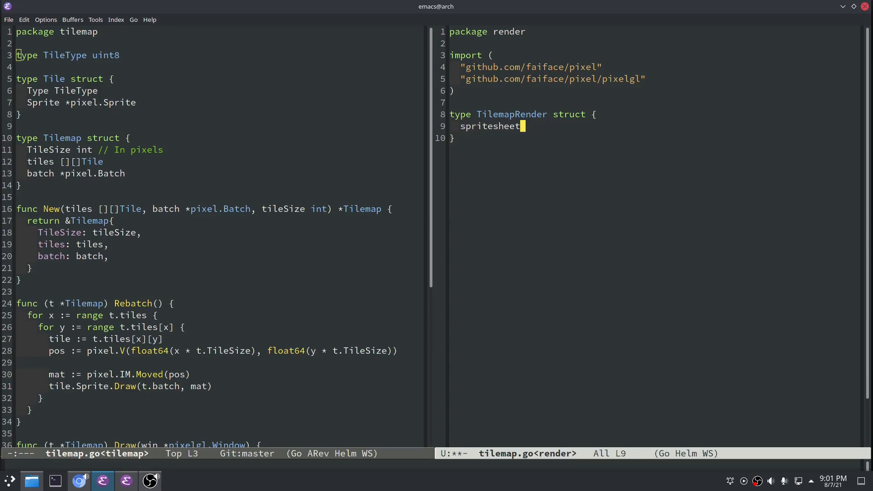
text(*asset.Spriteshee)
text(batch *pixel.Batch)
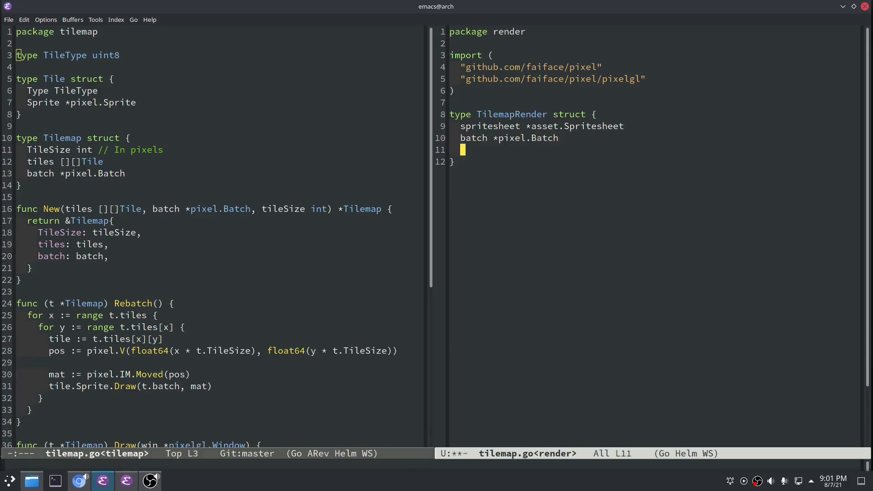
text(tileToSprite)
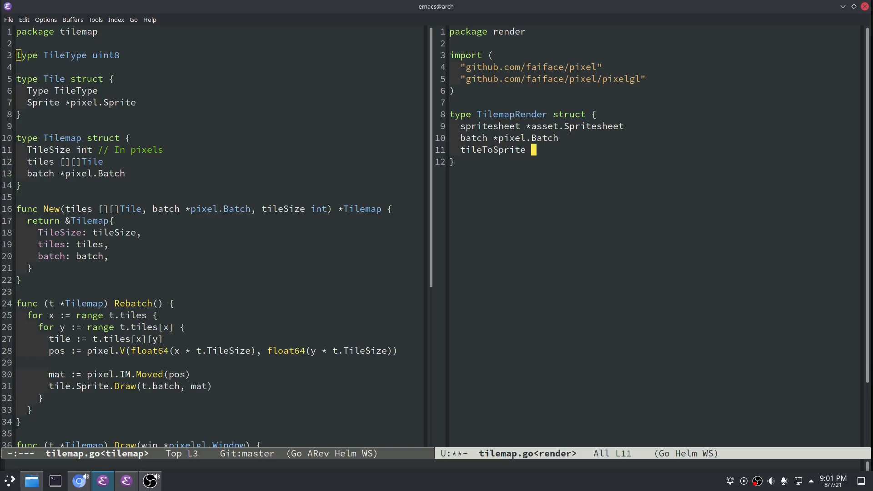
text(map[tilemap.Til)
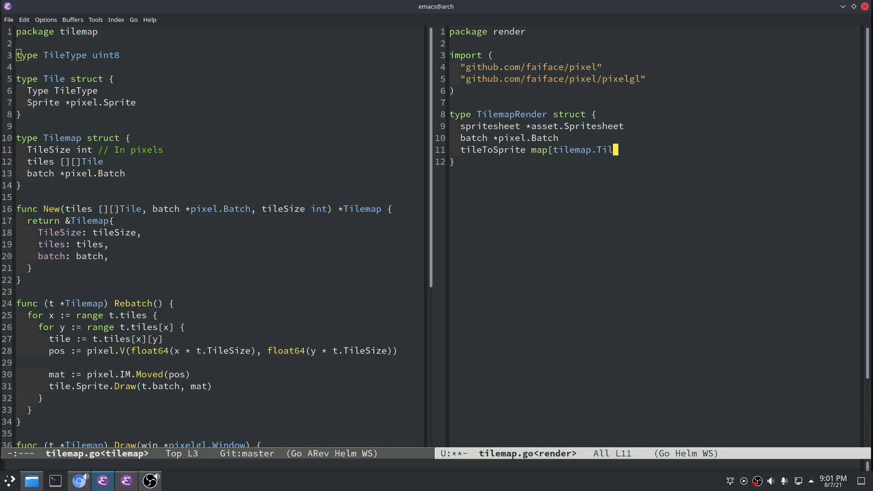
text(eType]*)
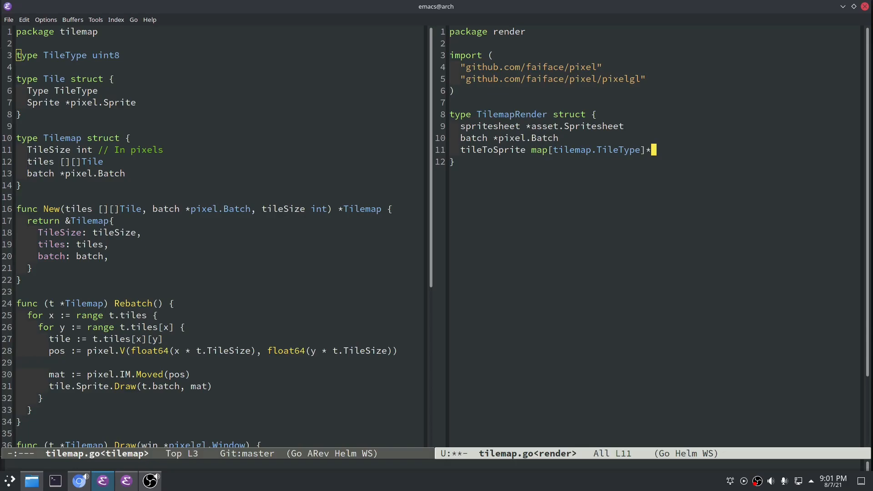
text(pixel.Sprite)
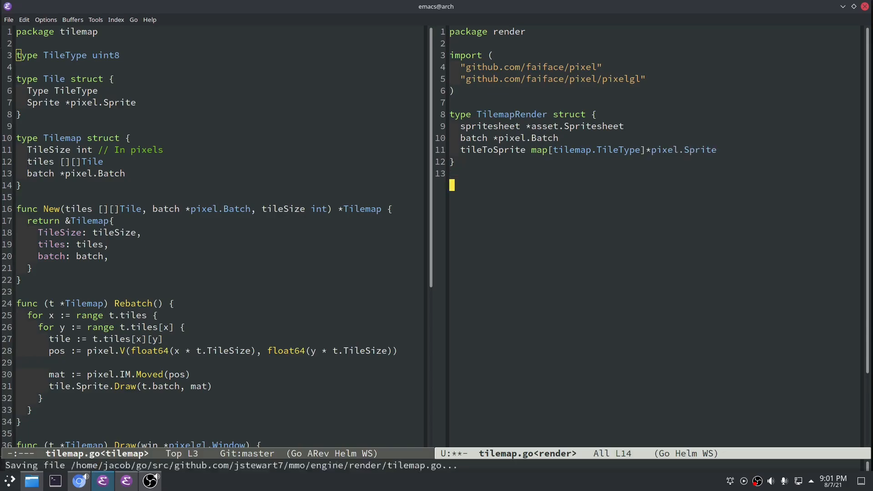
text(func NewTilemap)
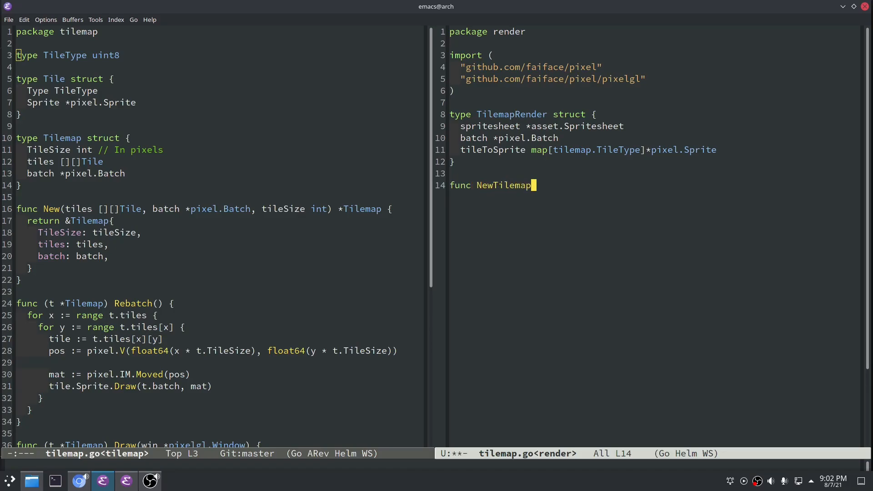
- Write NewTilemapRender(spritesheet, tileToSprite) returning a TilemapRender with spritesheet set
text(Render(spritesheet)
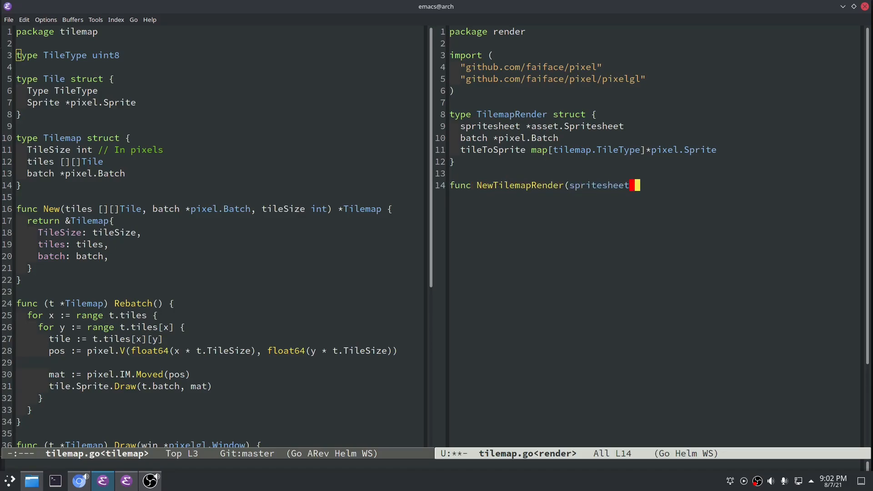
text(*asset.Spri)
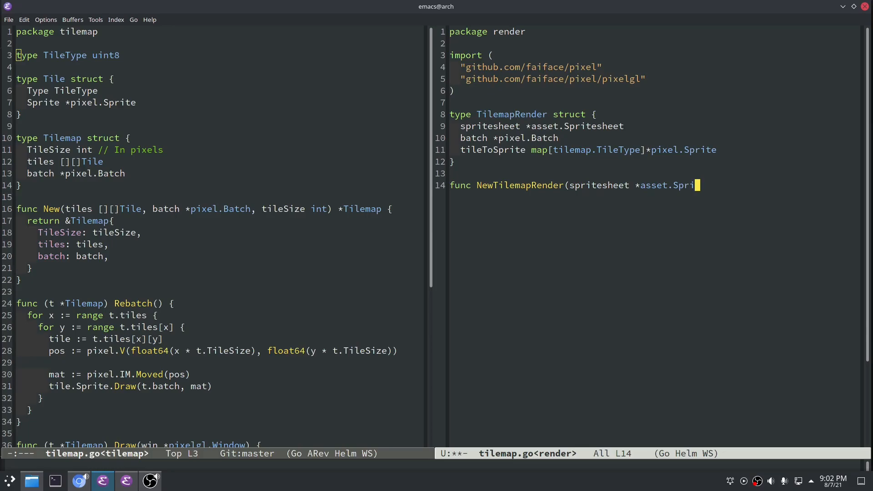
text(esheet, tile)
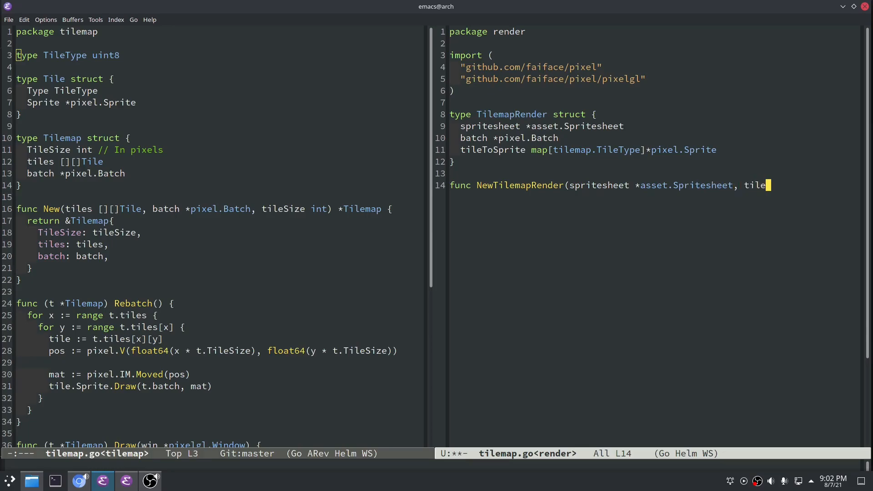
text(ToSprite map[tilemap.TileType]*pixel.SPrite) {)
text(return &Tilemap.Render{)
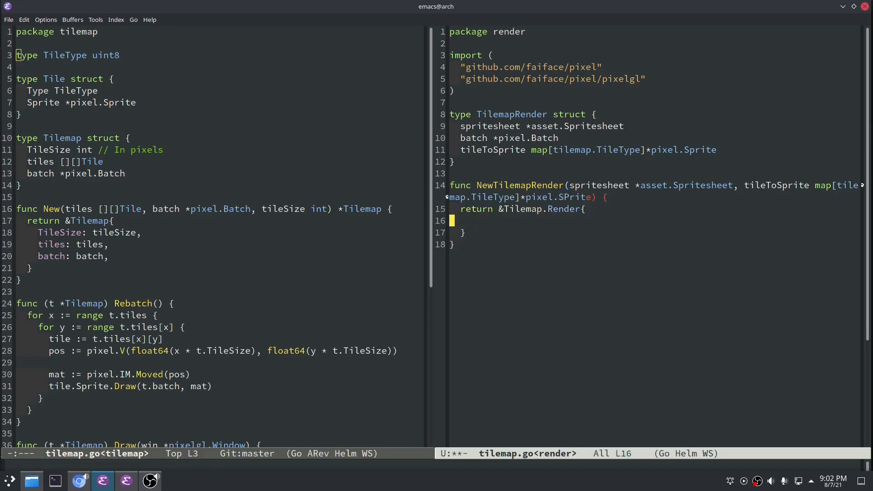
text(spritesheet: spritesheet,)
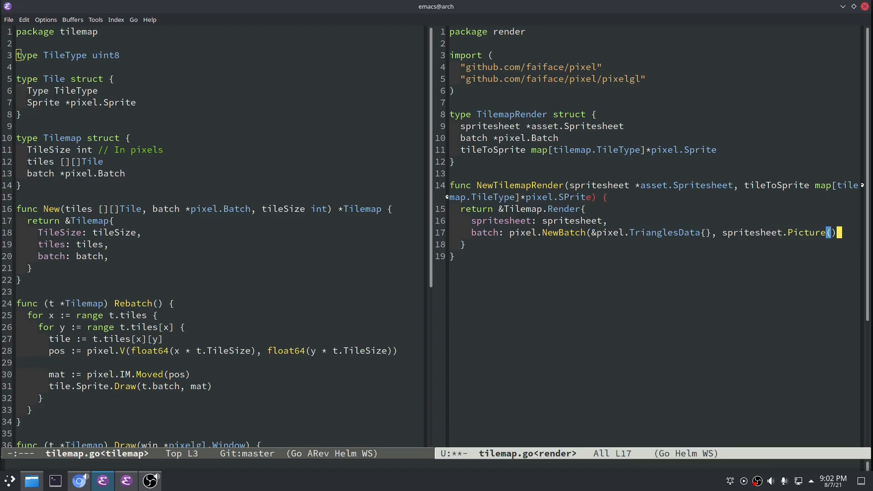
- Add a note comment that all sprites are assumed to share the same spritesheet
text(// TODO)
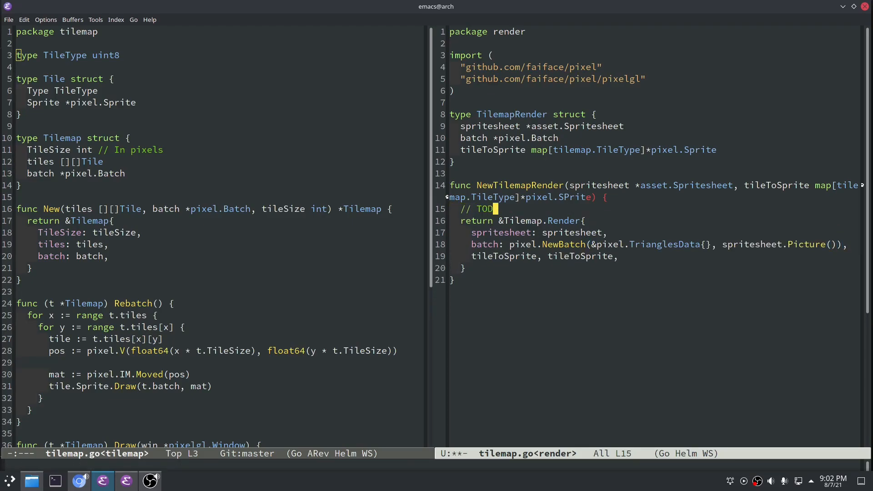
text(- Ensure)
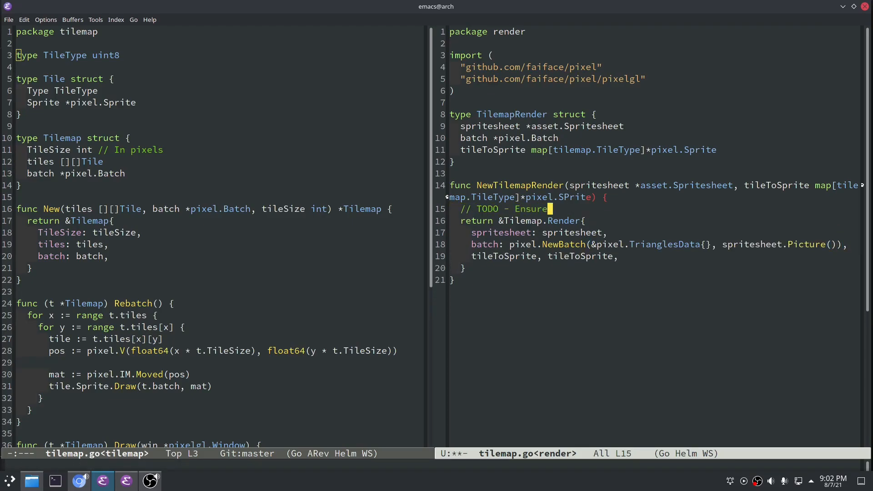
text(Note: Assumes that a)
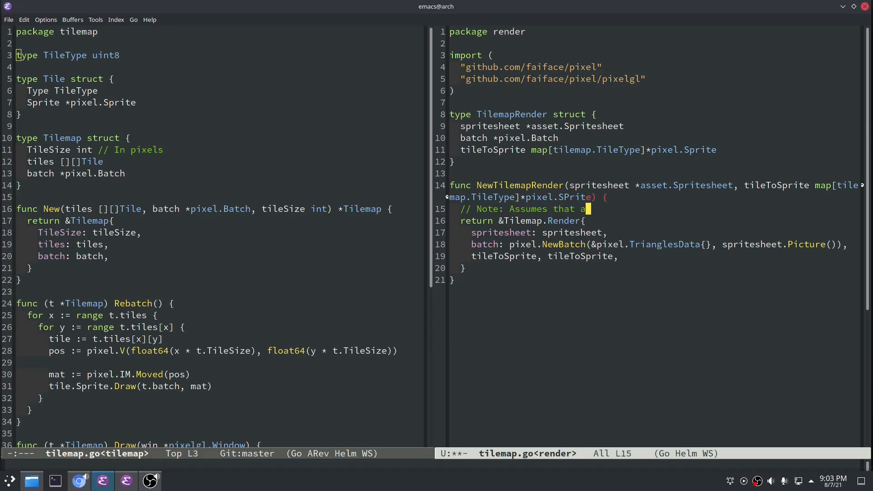
text(ll sprites)
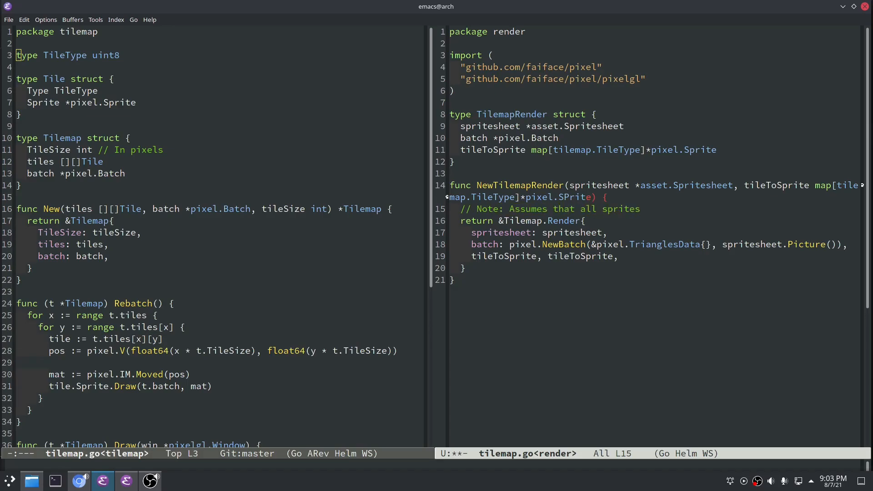
text(share the same spritesheet)
text(func (r *T)
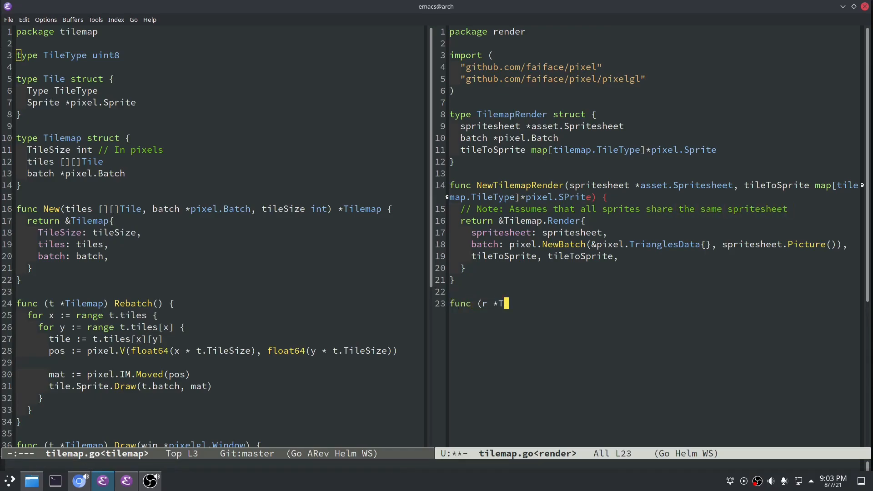
- Type empty Clear() and Batch(t *tilemap.Tilemap) method stubs on *TilemapRender
text(ilemapRender))
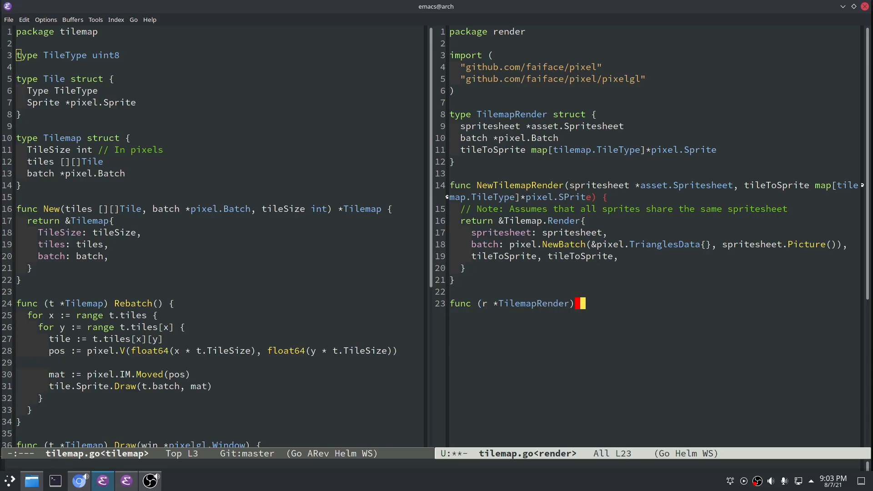
text(Clear() {)
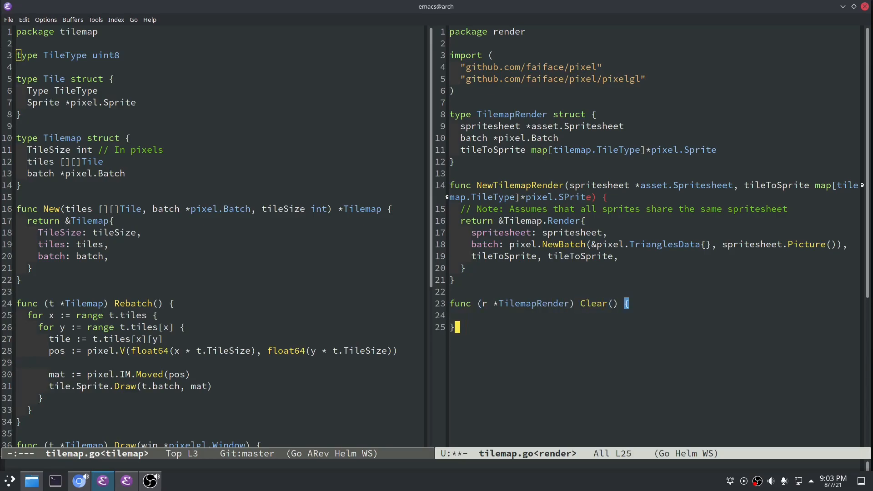
text(fu)
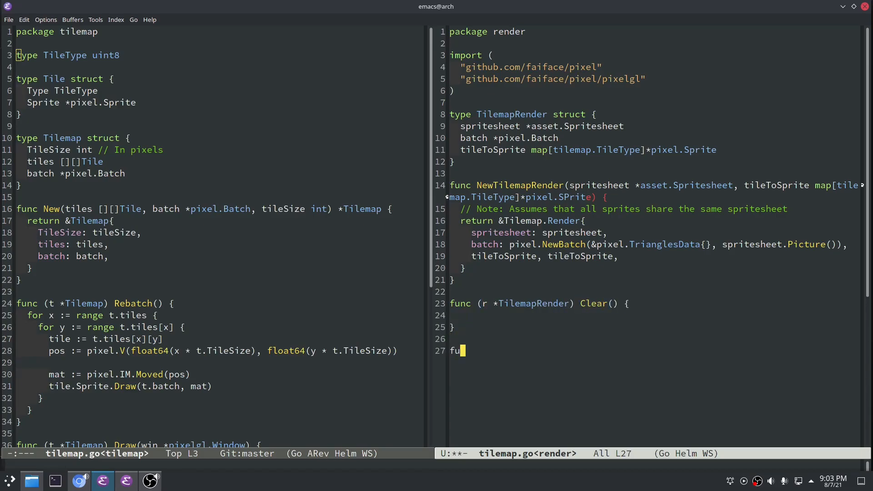
text(nc (r *Tilema)
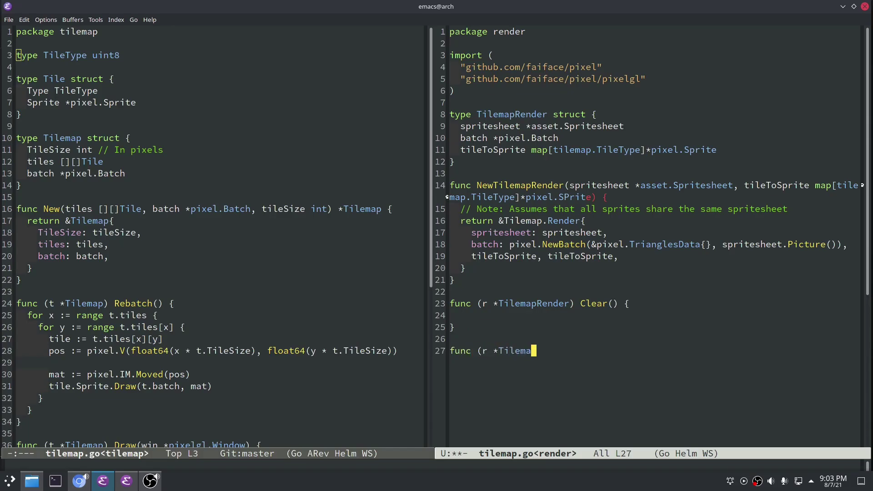
text(pRender))
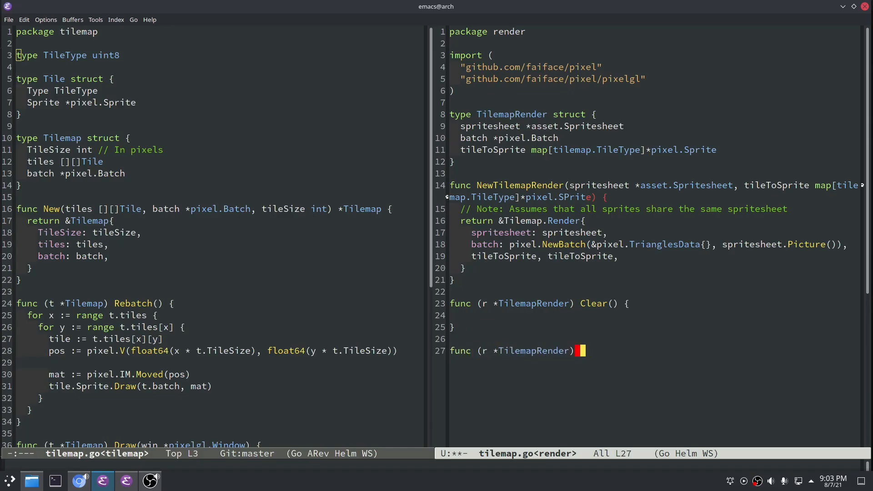
text(Batch(t *Tile)
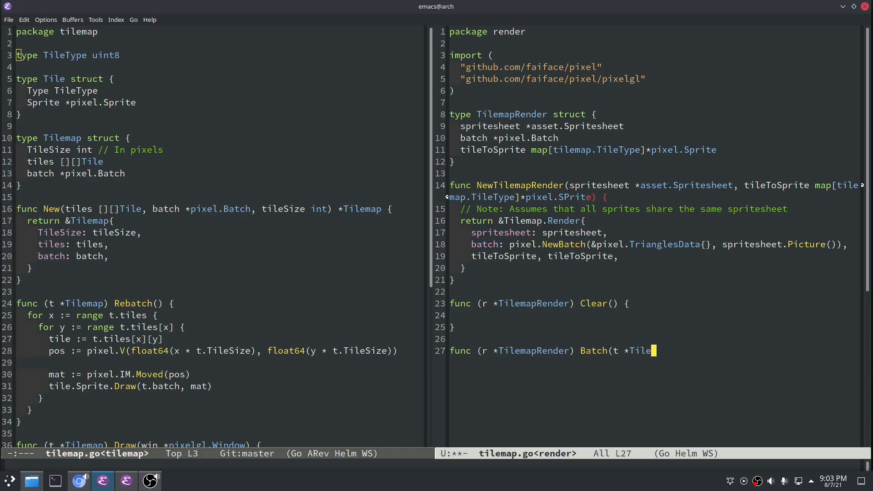
text(tilemap.Tilemap) {)
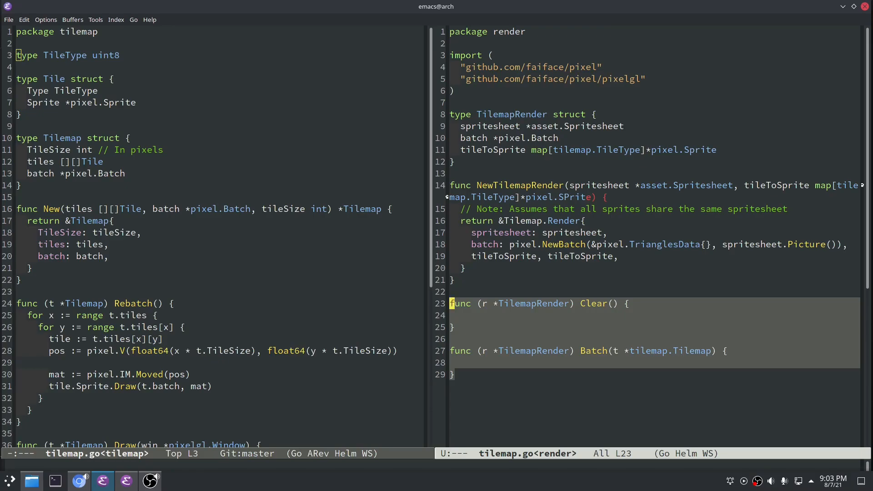
text(r)
click(653, 362)
text(for x := 0; x)
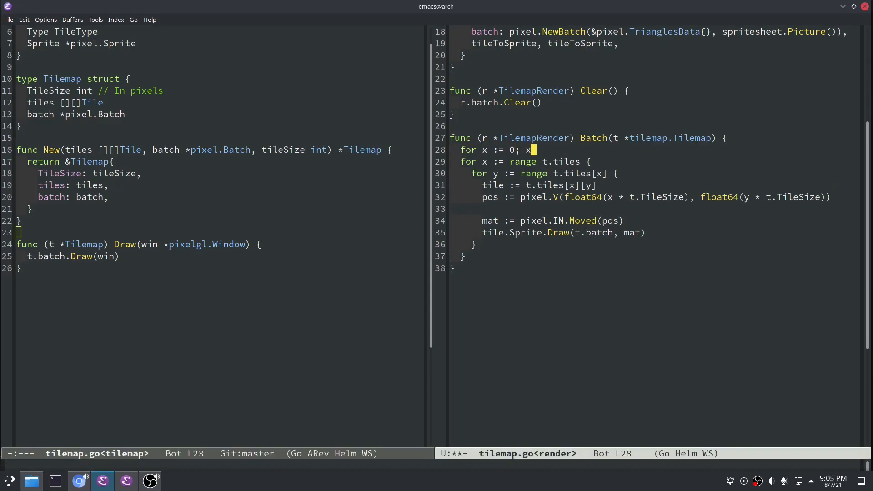
- Loop x,y over t.Width() and t.Height(), calling t.Get(x, y) and continuing when not ok
text(< t.)
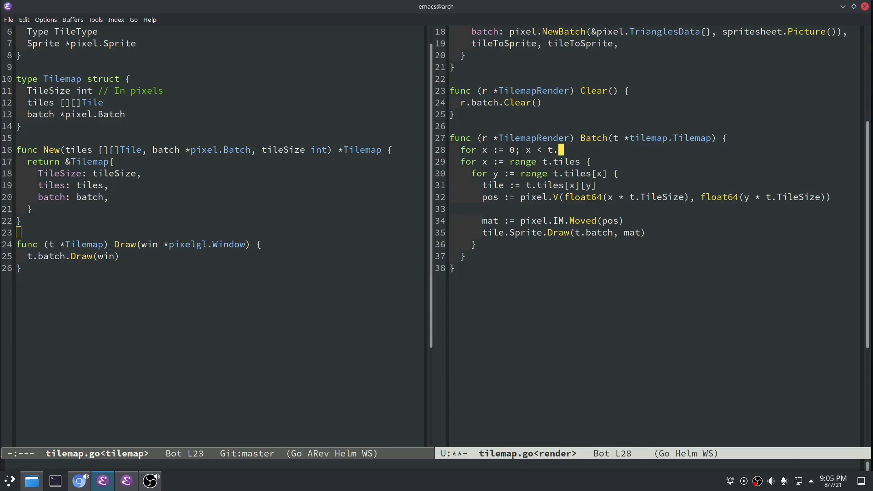
text(Width(); x++ {)
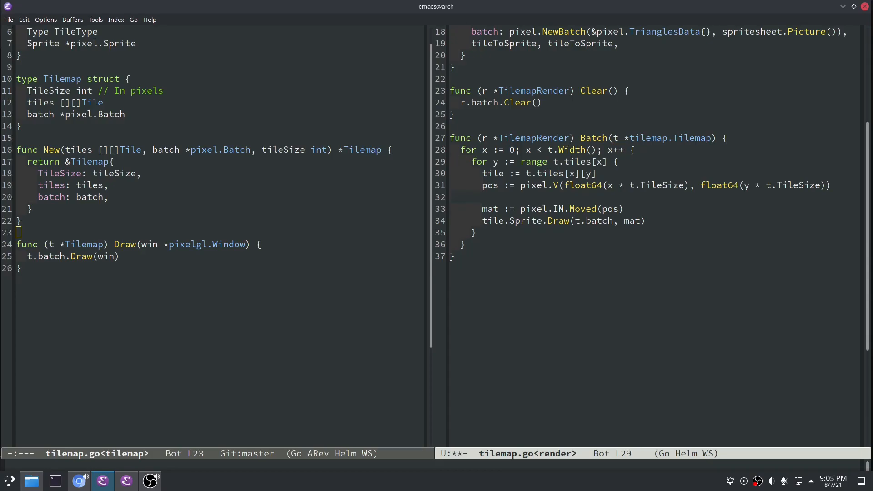
text(for y := 0; y < t.Height)
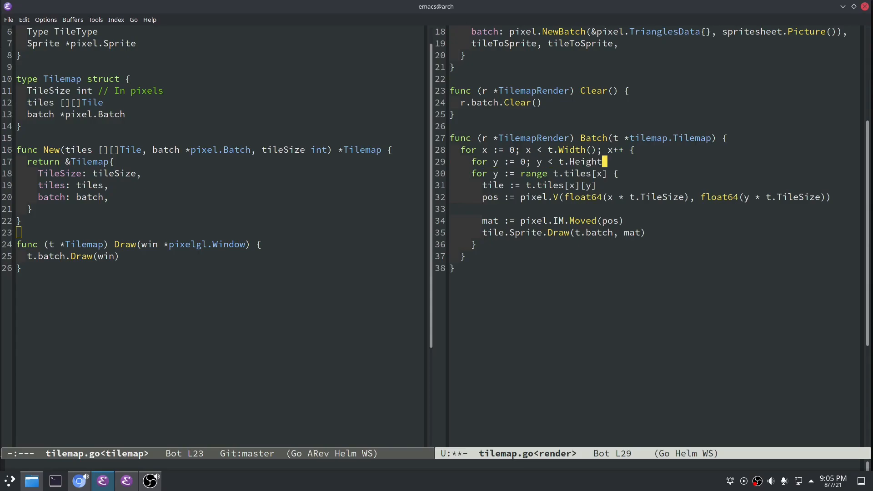
text((); y++ {)
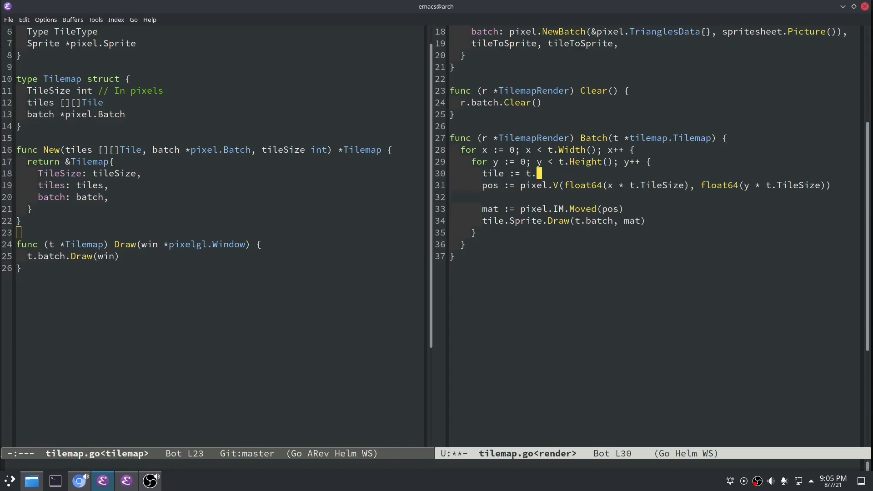
text(Get(x, y))
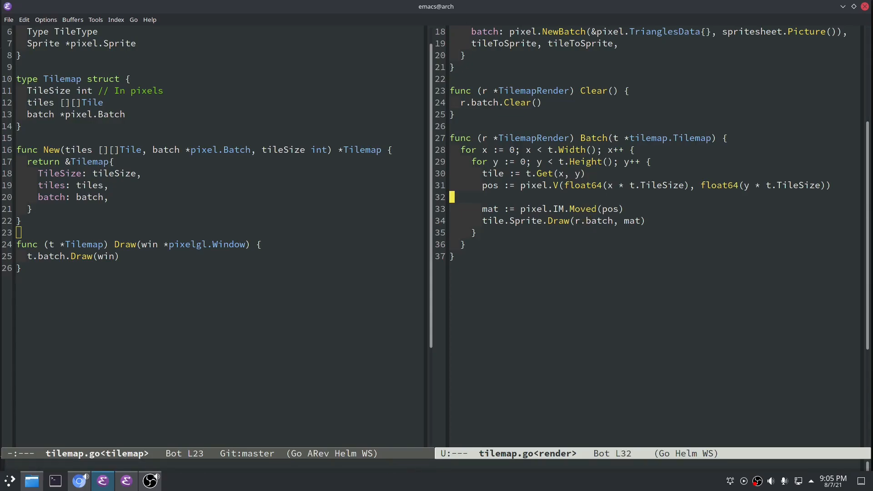
key(Up)
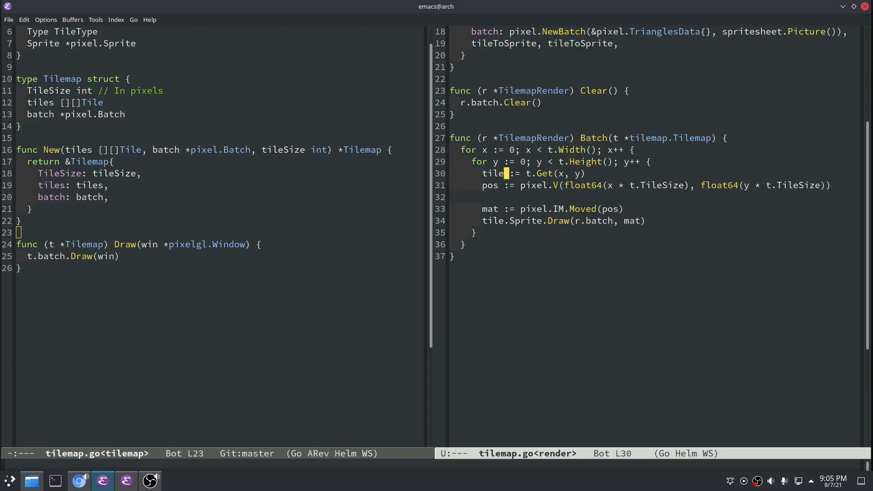
text(, ok)
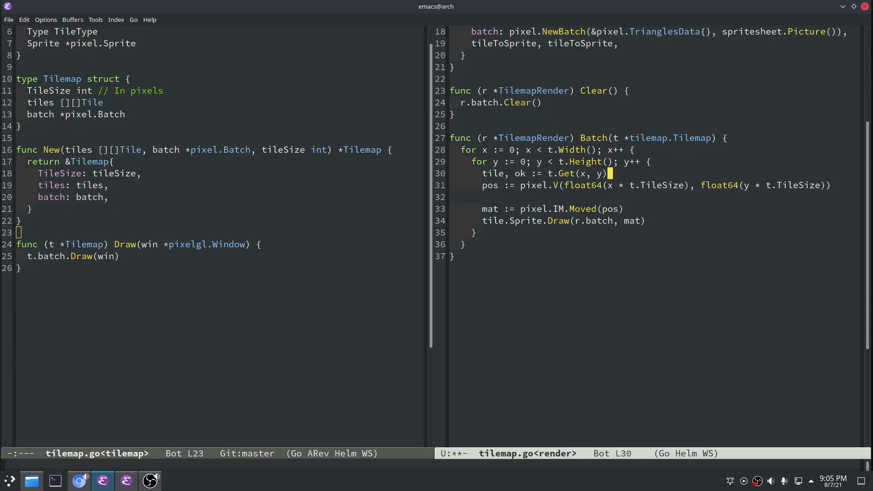
text(if !ok {)
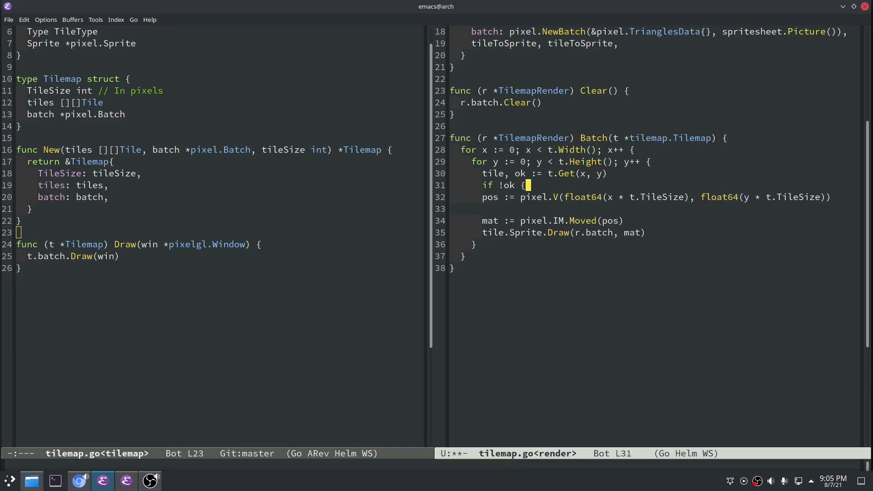
text(continue)
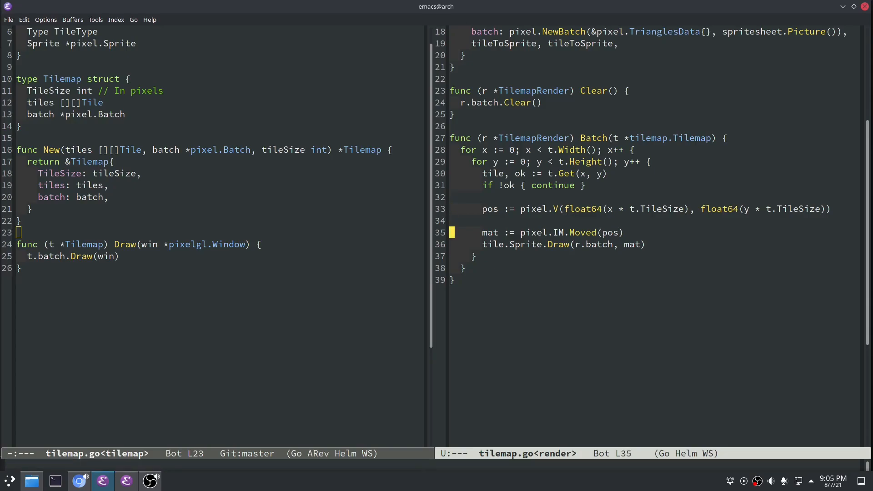
- Look up sprite in r.tileToSprite[tile.Type] and panic "Unable to find TileType" when missing
text(sprite)
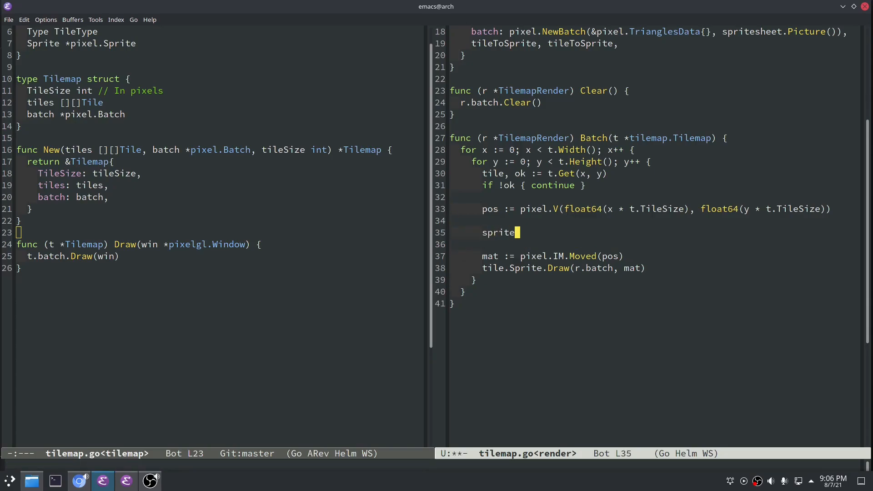
text(, ok := r.tile)
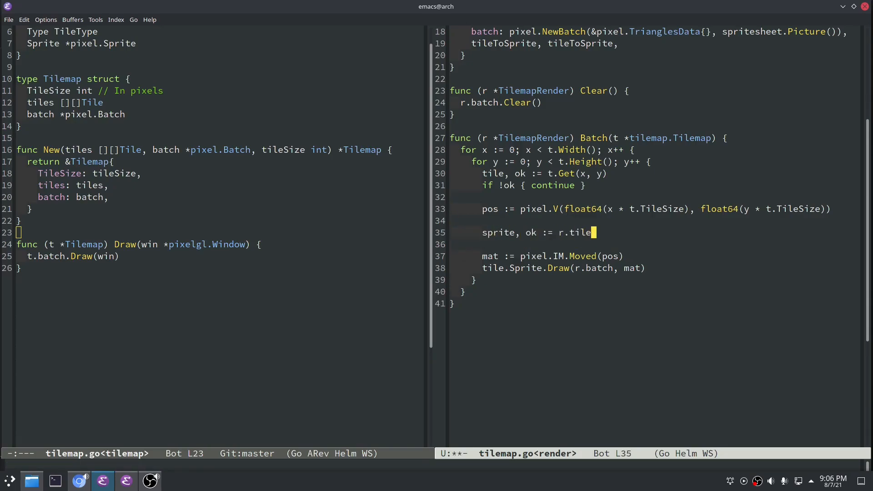
text(ToSprite)
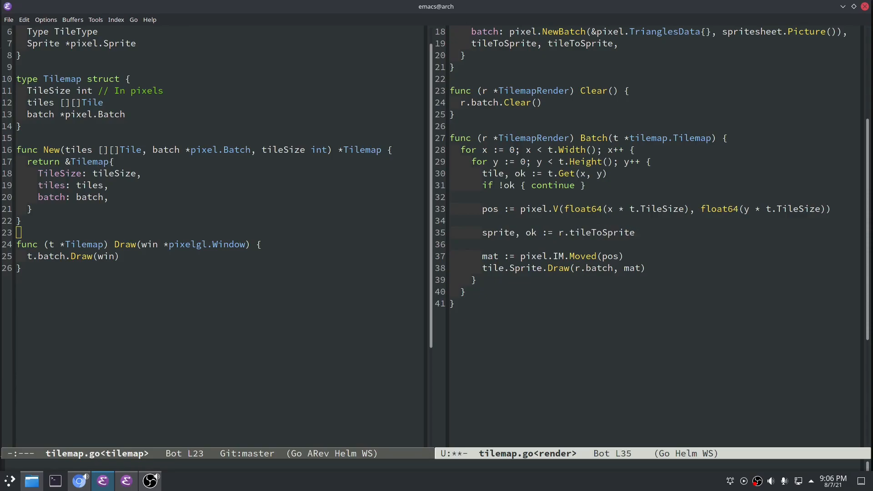
text([tile.Type)
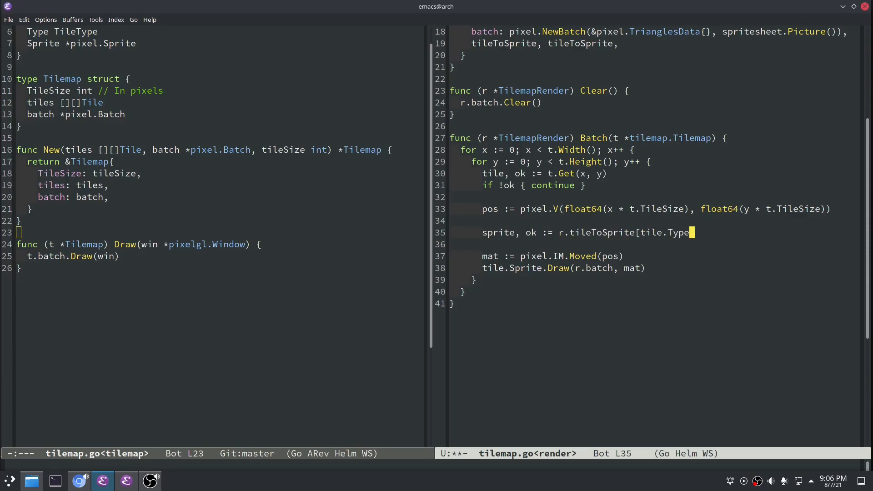
text(if !ok {)
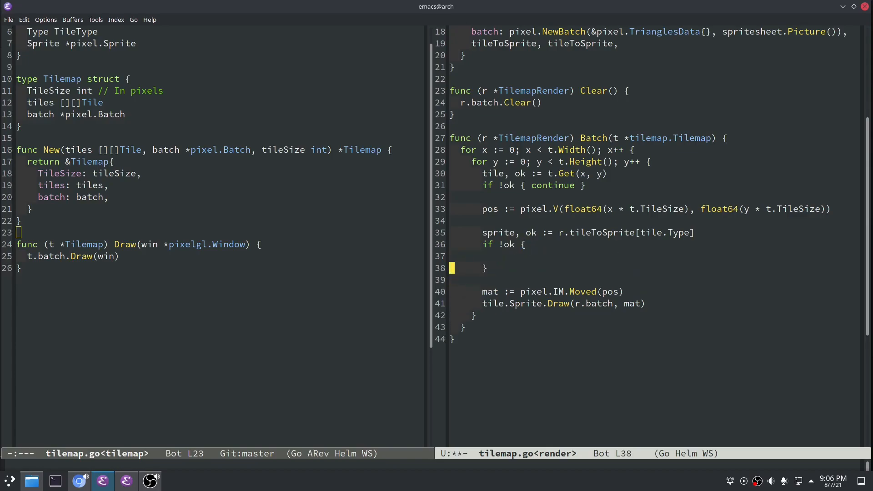
text(panic("Unable t)
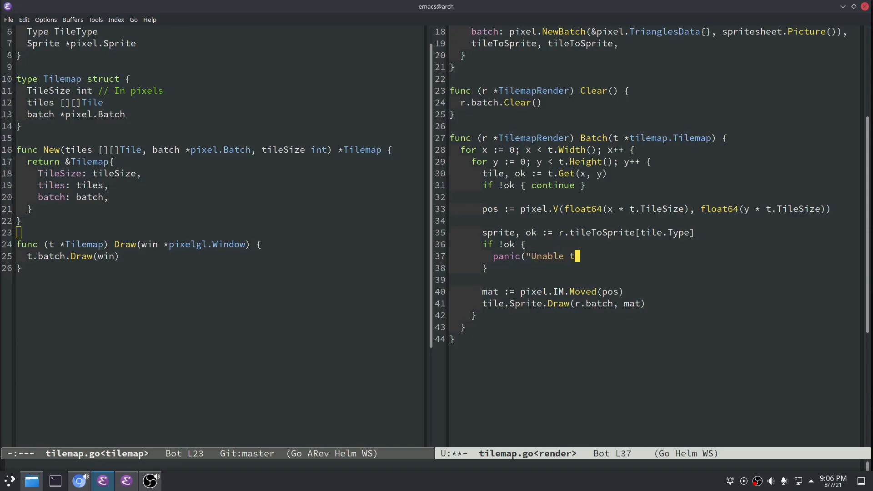
text(o find TileType"))
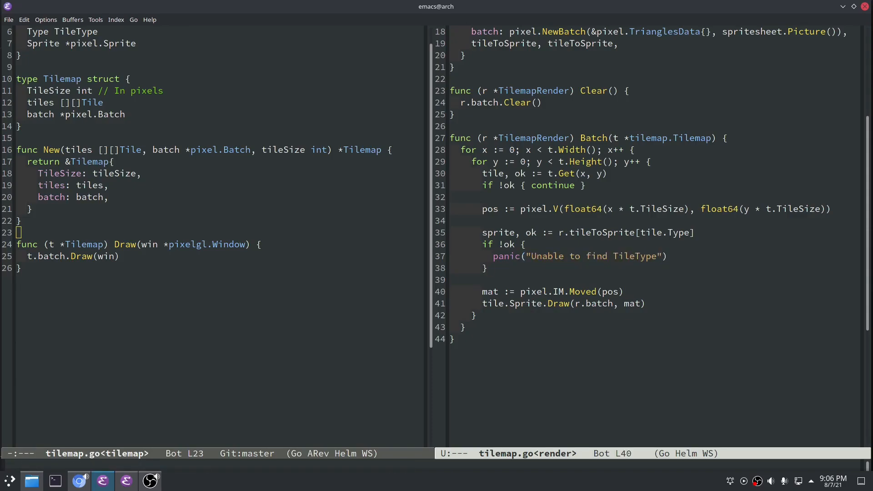
click(543, 303)
text("g)
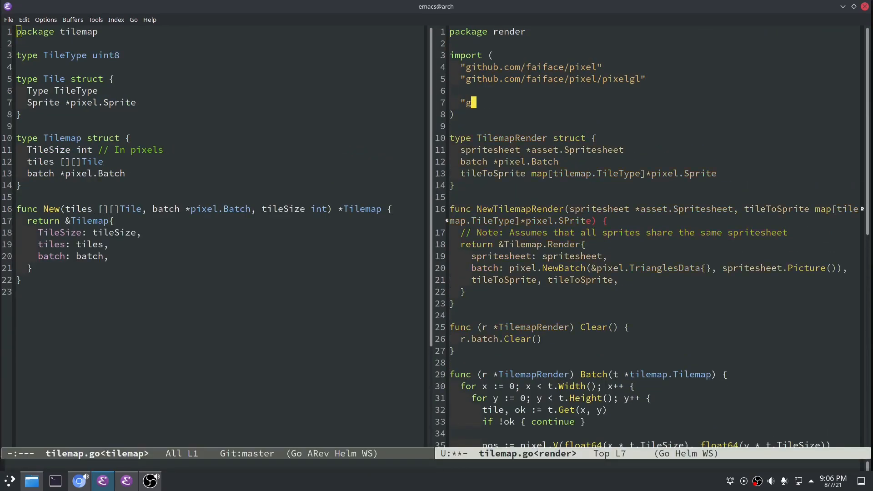
- Import github.com/jstewart7/mmo/engine/tilemap and engine/asset in the render file
text(ithub.com/jstewart)
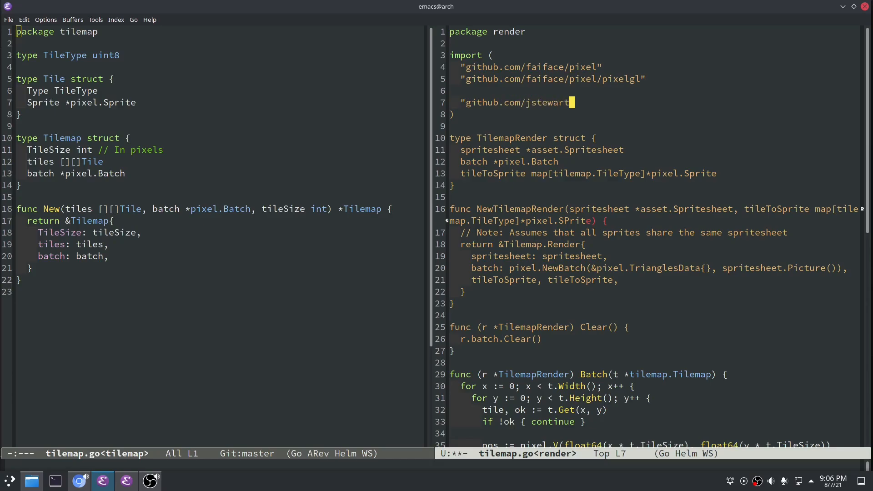
text(7/mmo/engine/t)
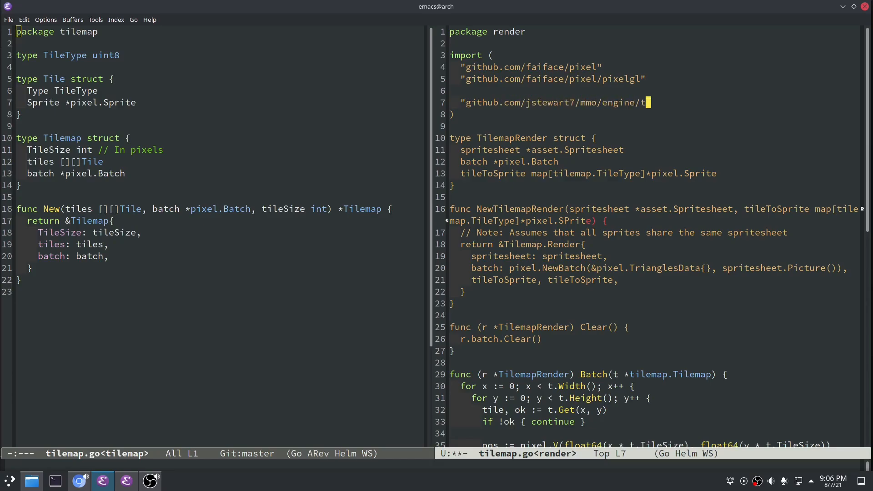
text(ilemap)
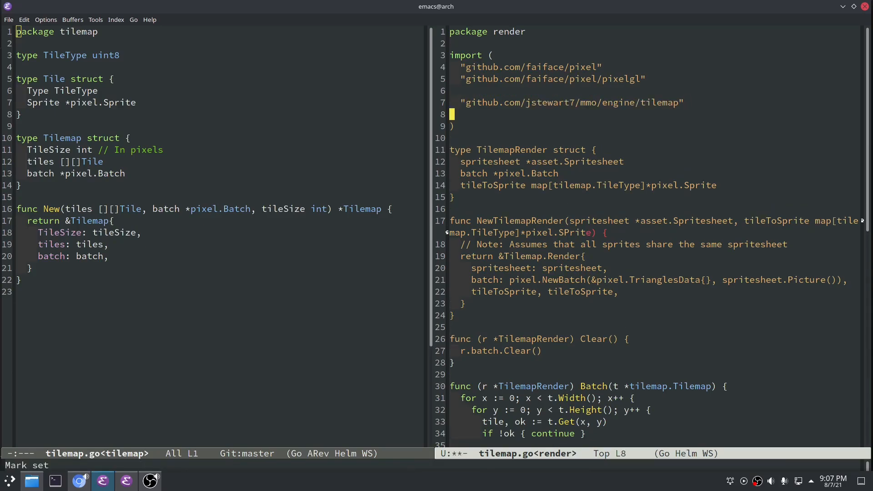
text("github.com/jstewart7/mmo/engine/asset")
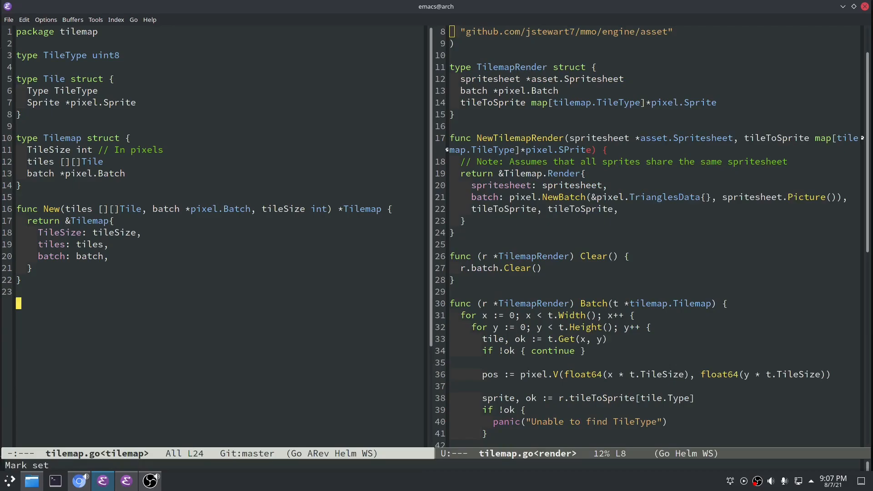
- Add Tilemap Width() returning len(t.tiles) and Height() returning len(t.tiles[0])
text(func W)
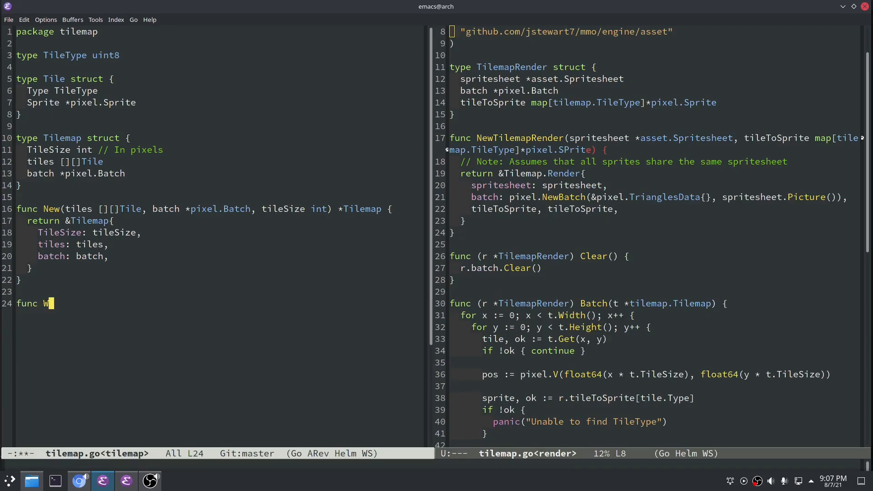
text((t *T)
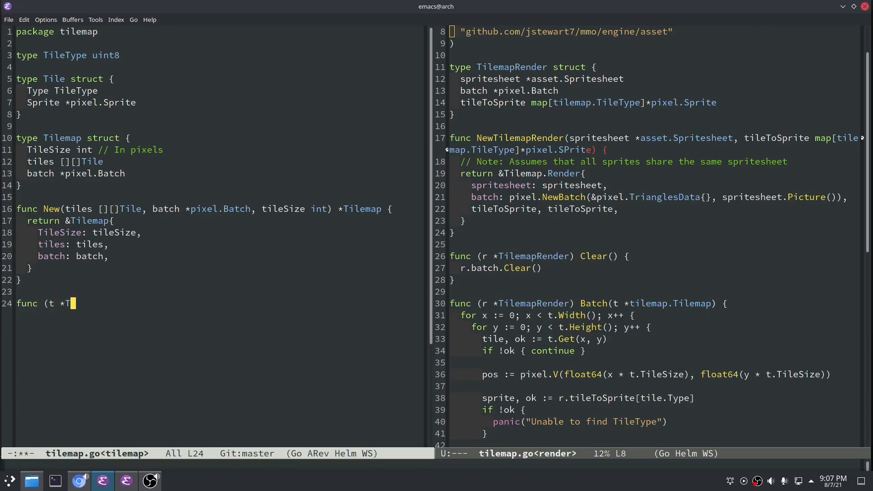
text(ilemap) Width() int {)
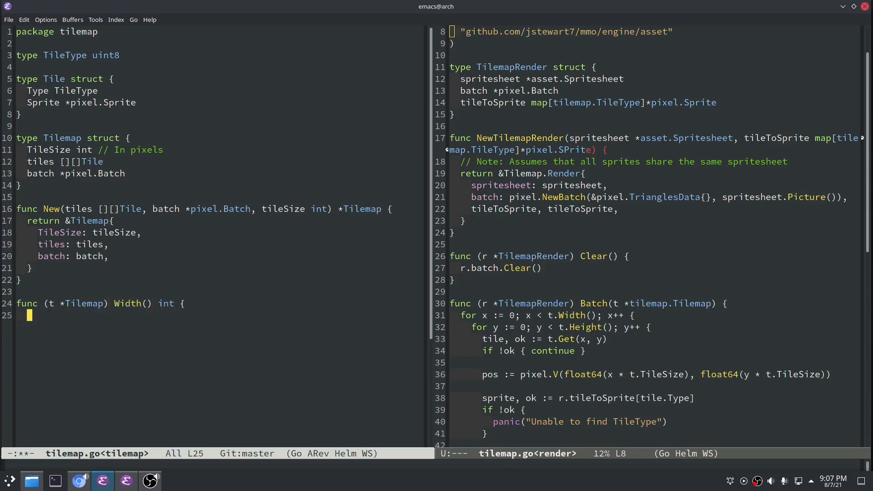
text(return t)
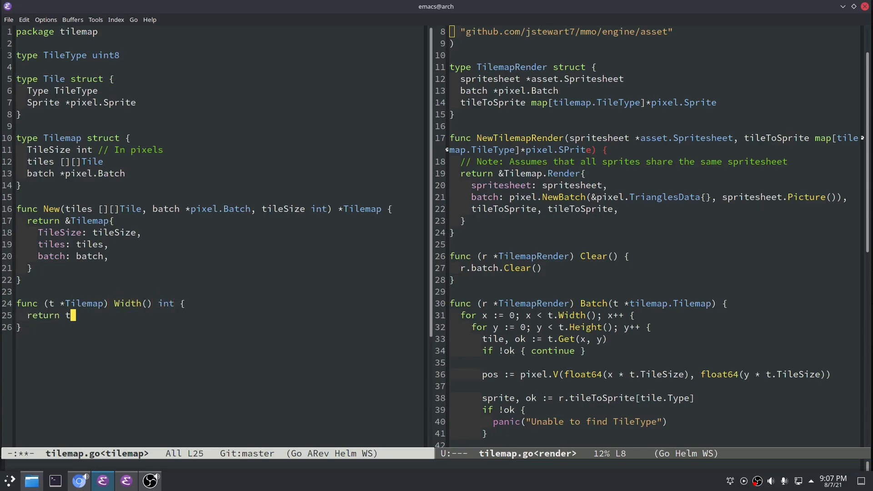
text(len(t.tiles))
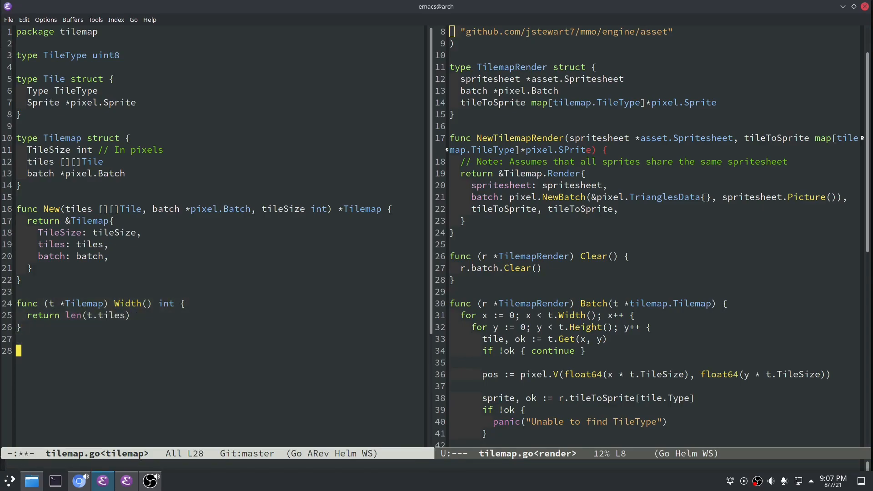
text(func (t *Tilemap) Height() int {)
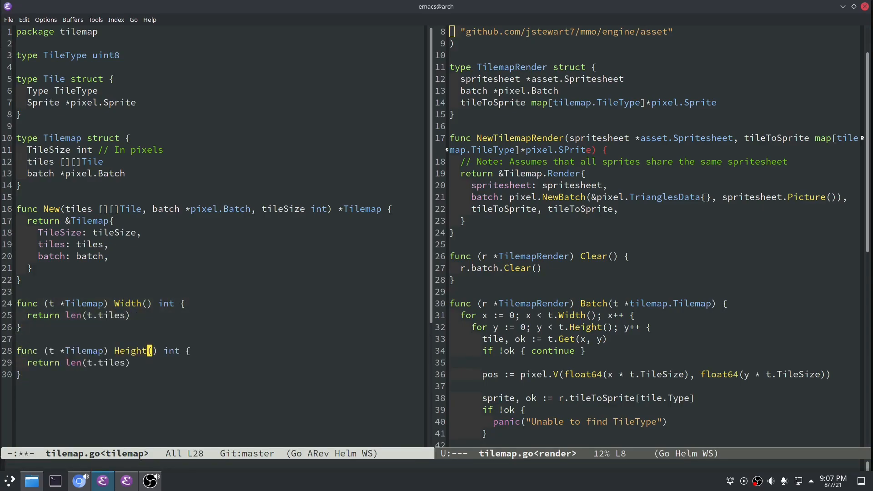
text([0])
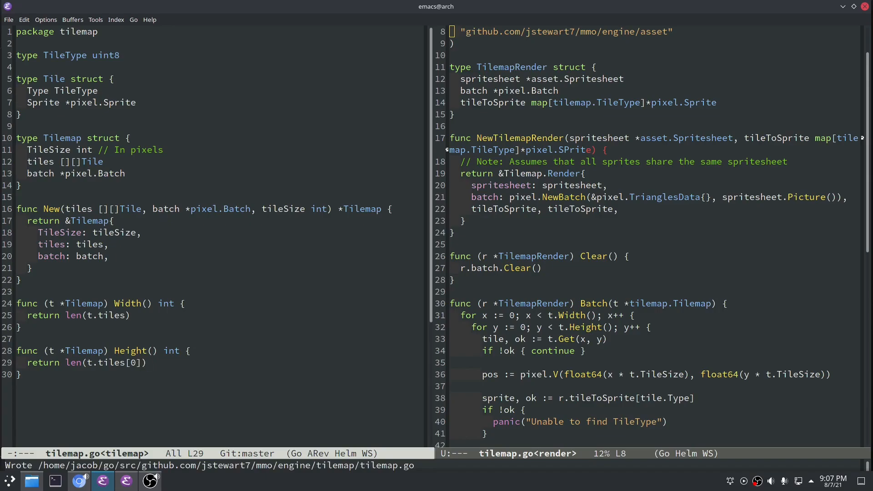
- Add a TODO comment noting the tilemap is assumed square and non-empty
text(// TODO -)
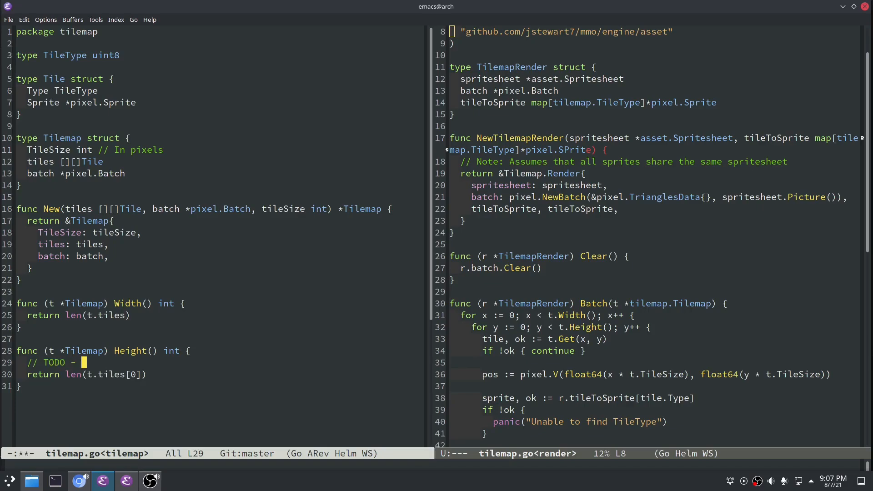
text(Assumes)
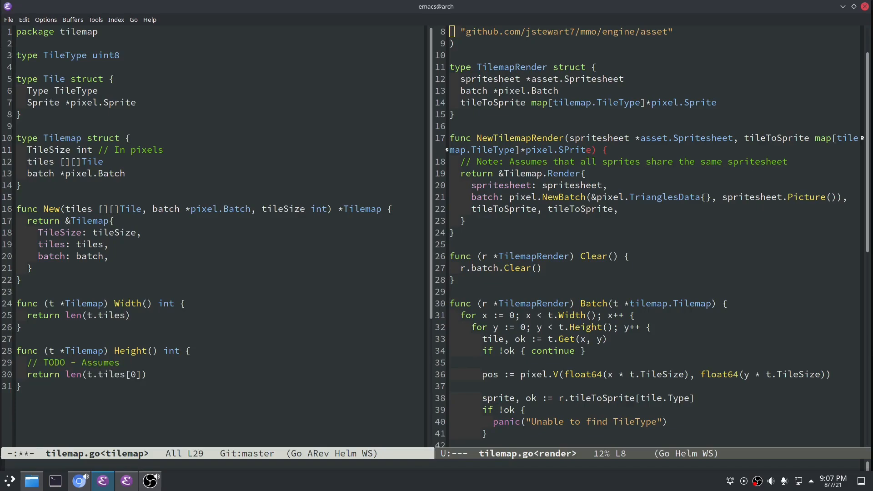
text(the tilee)
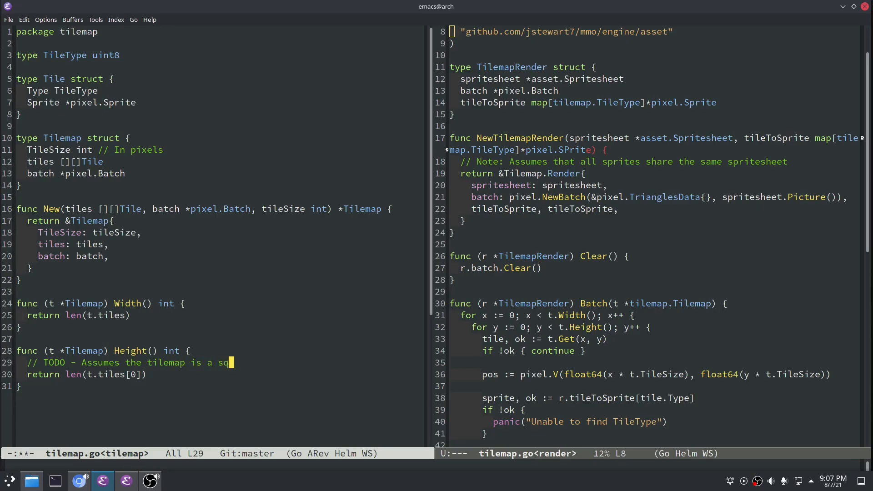
text(uare)
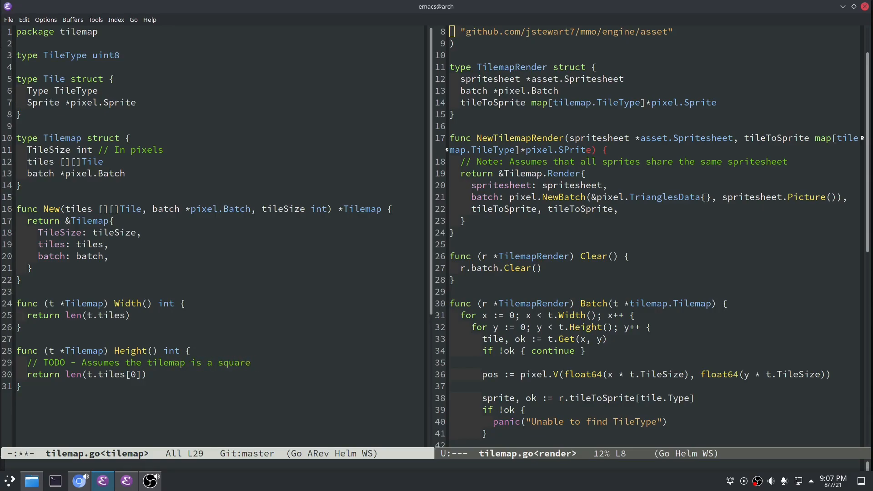
text(and has at)
text(func (t *Tilemap)
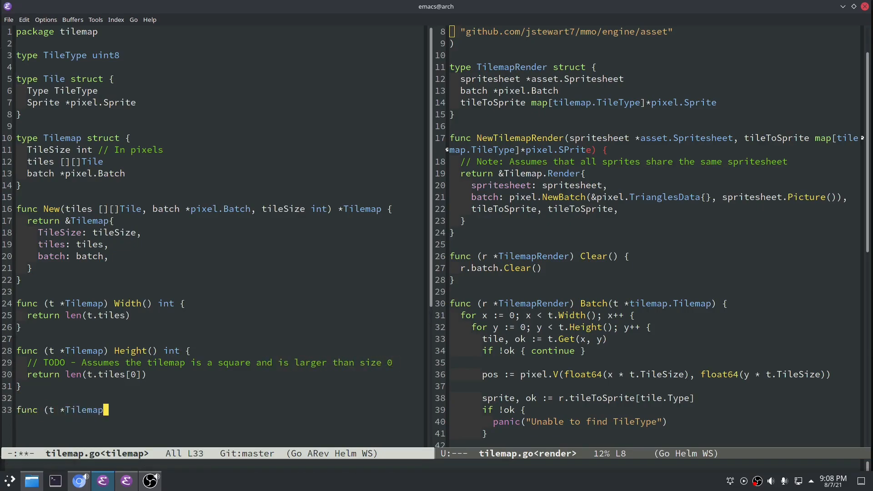
- Write Get(x, y int) (Tile, bool) with a bounds check against len(t.tiles) and len(t.tiles[0])
text(Get(x, y)
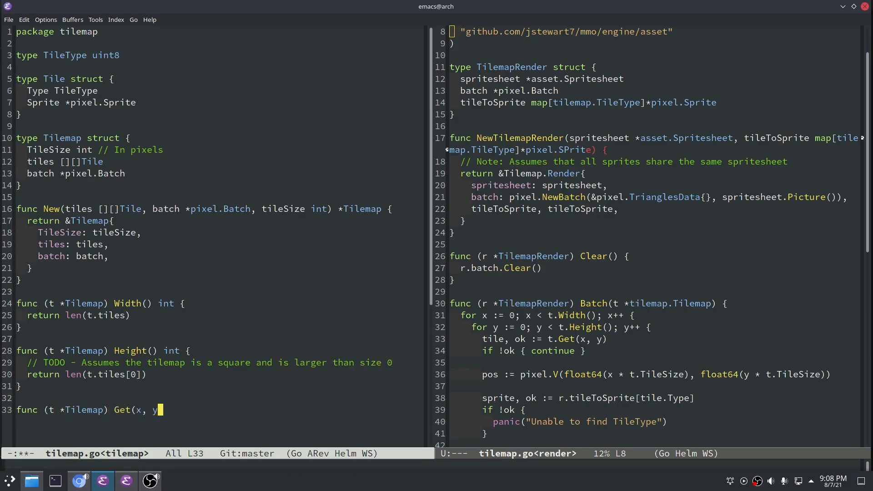
text(int) (Tile, bool {)
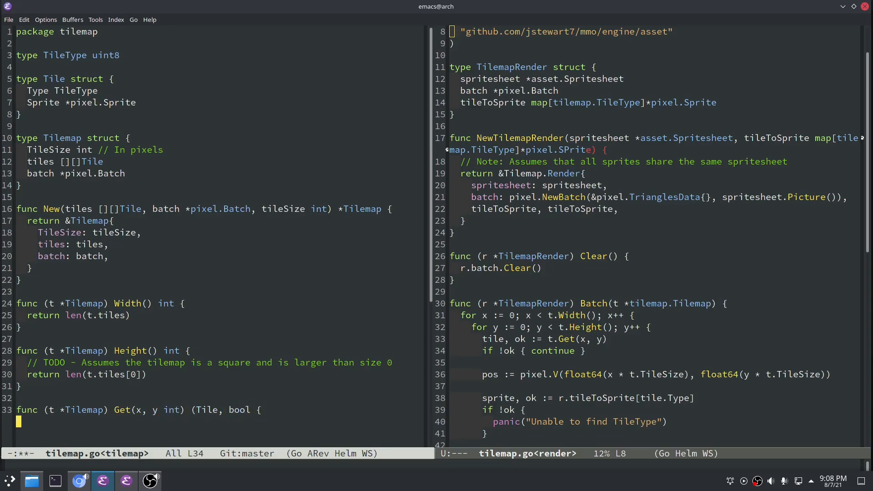
text(b{)
text(if x <)
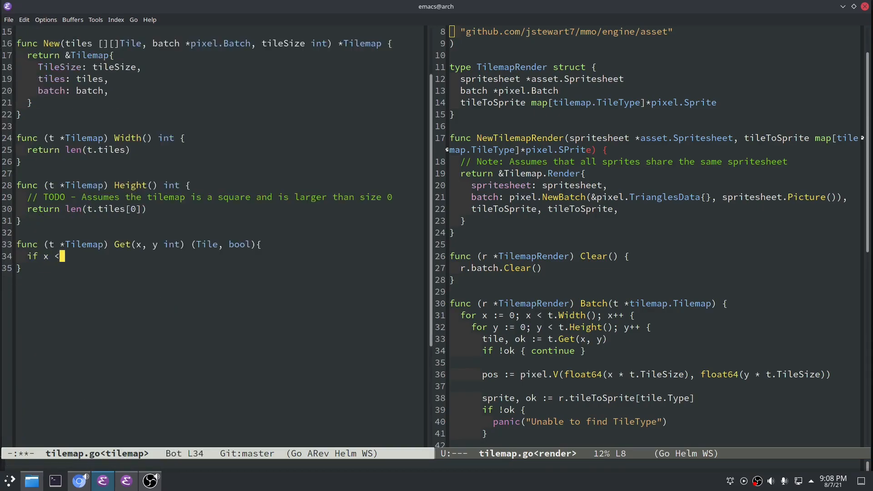
text(0 || x >)
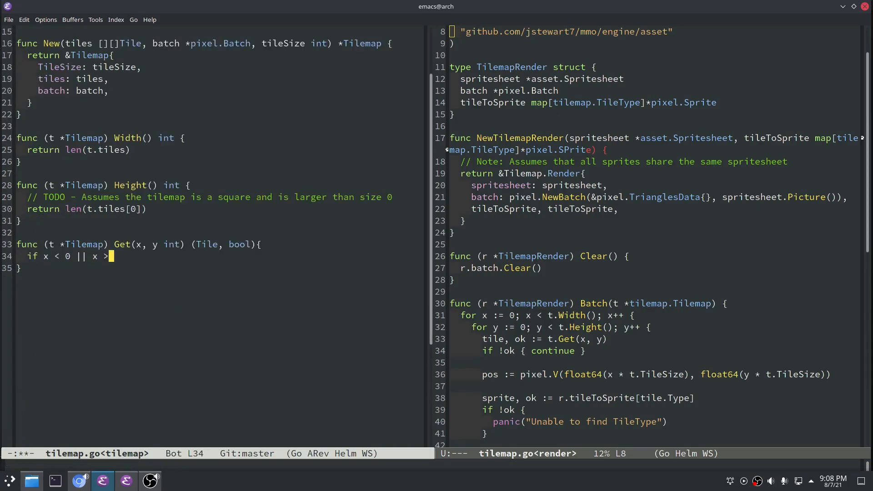
text(= len(t.til)
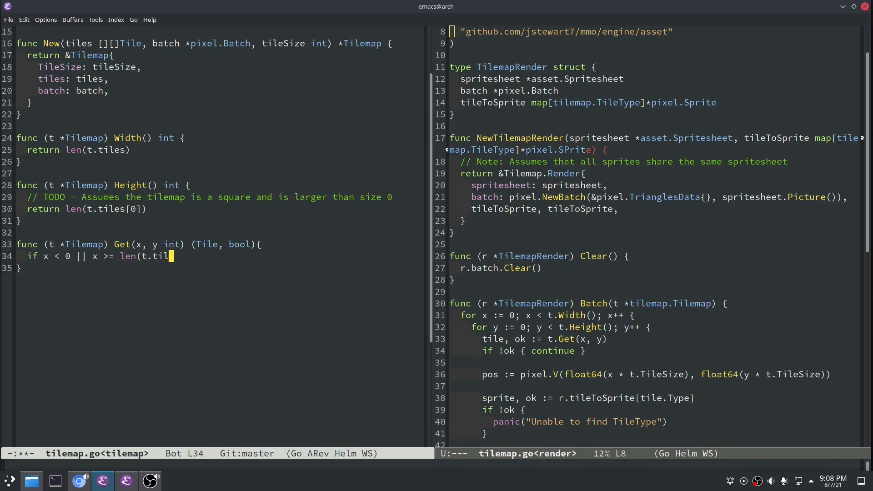
text(es) || y < 0 || y)
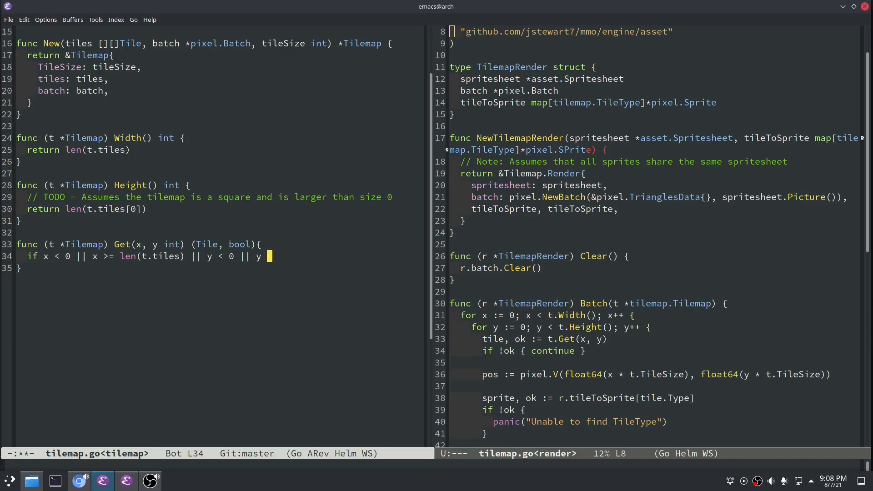
text(= len(t)
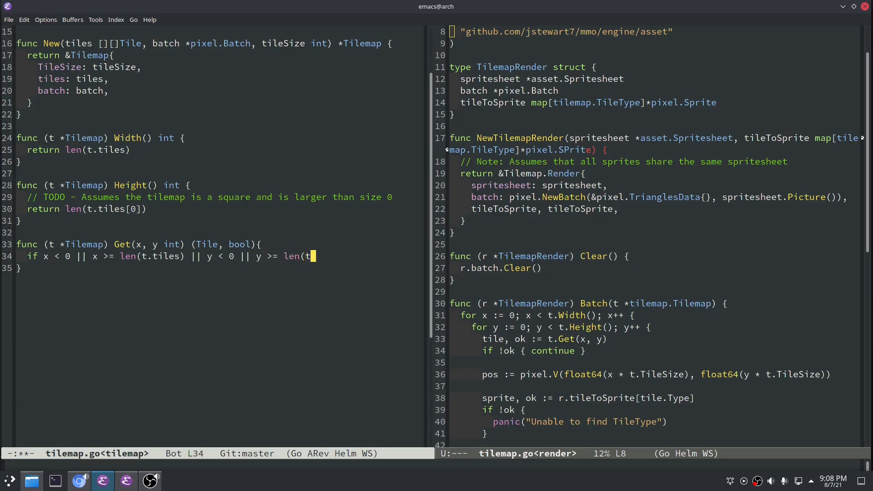
text(.tiles[x]) {)
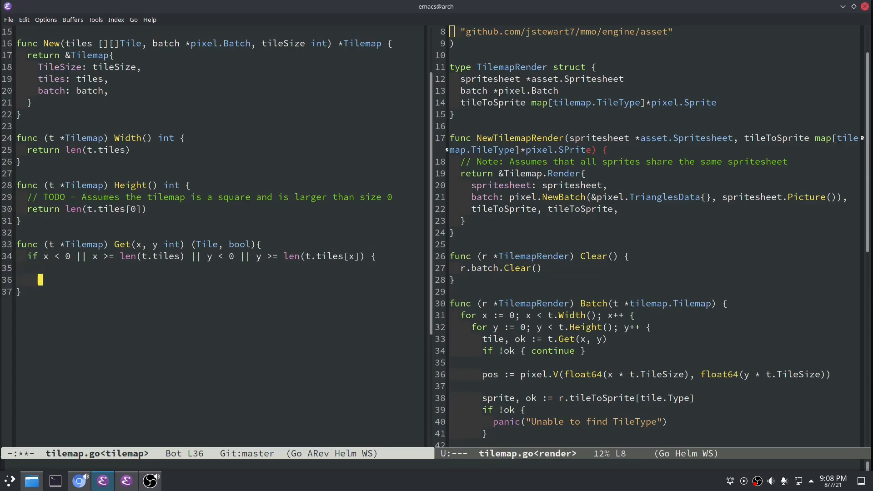
- Return Tile{}, false when out of range, otherwise t.tiles[x][y], true
text(return)
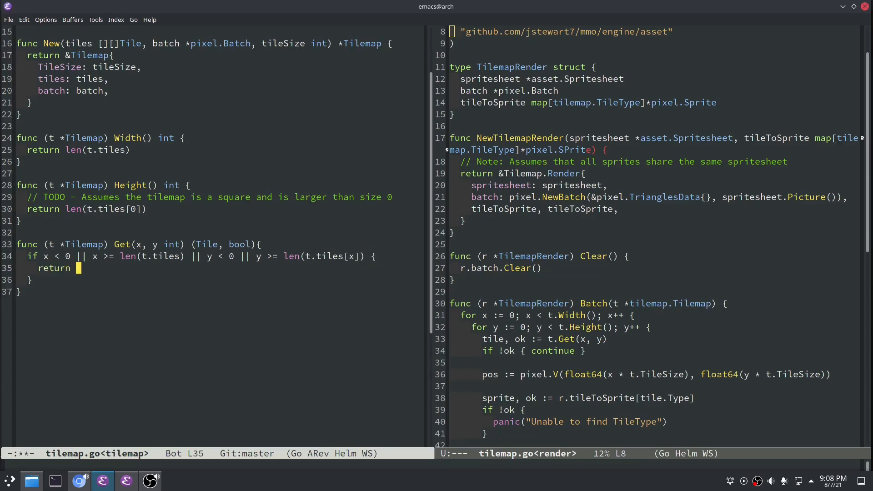
text(Tile{}, false)
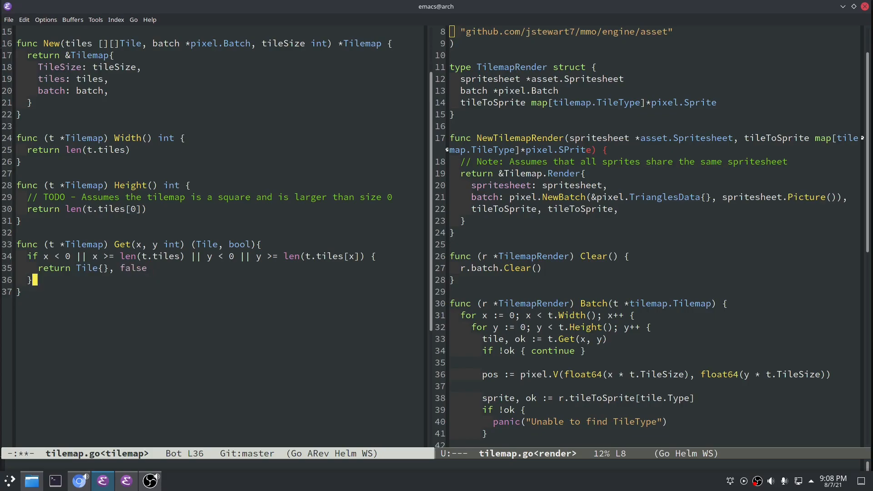
text(return)
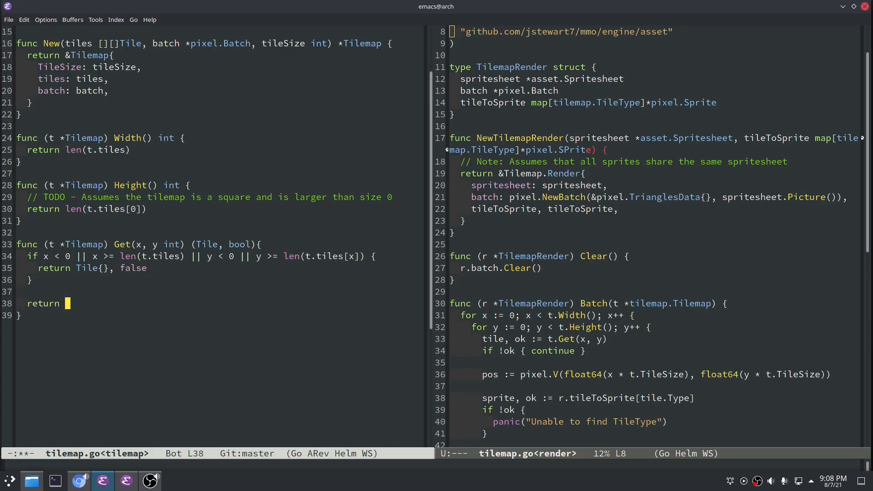
text(t.tiles[x][y])
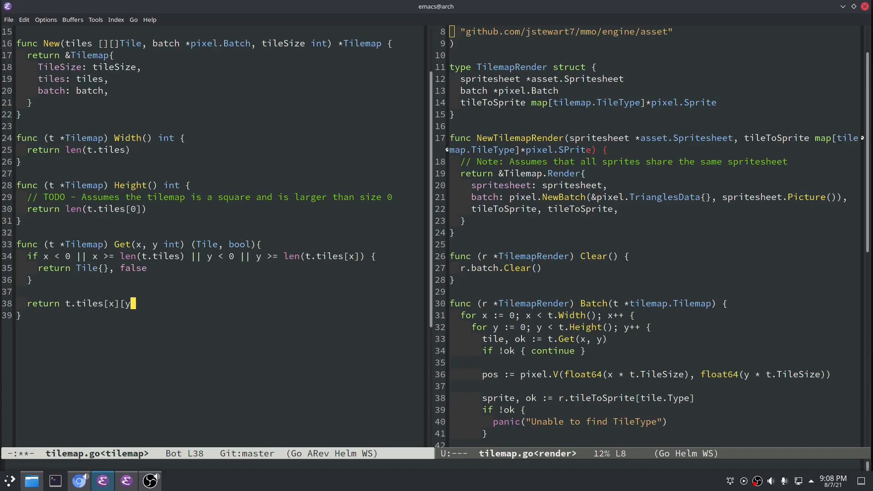
text(, true)
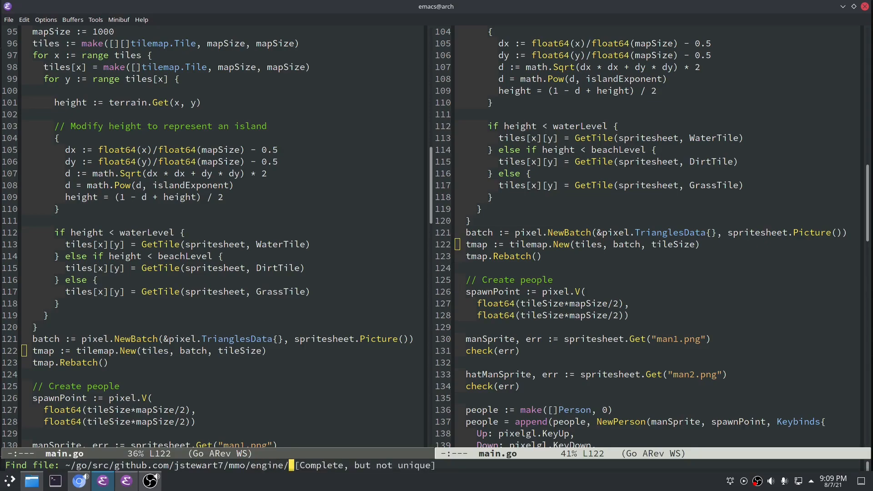
- In main.go call render.NewTilemapRender(spritesheet, map[tilemap.TileType]*pixel.Sprite)
key(Return)
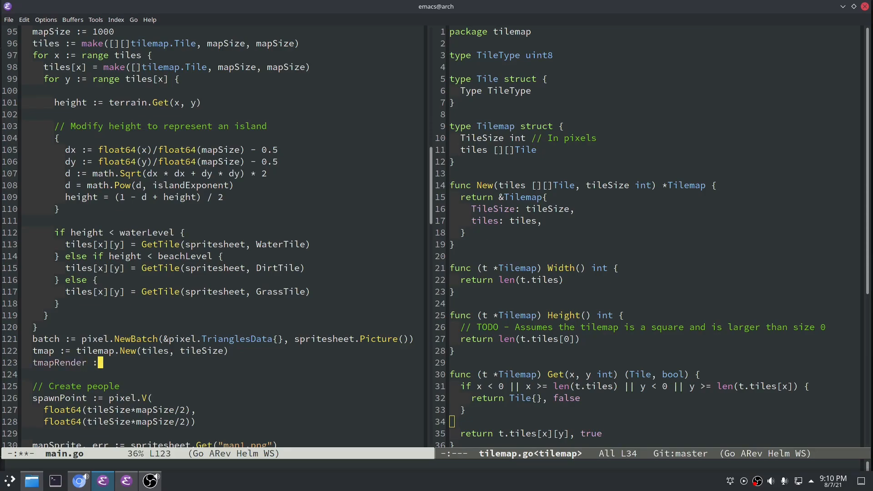
text(render.NewTilemapRender()
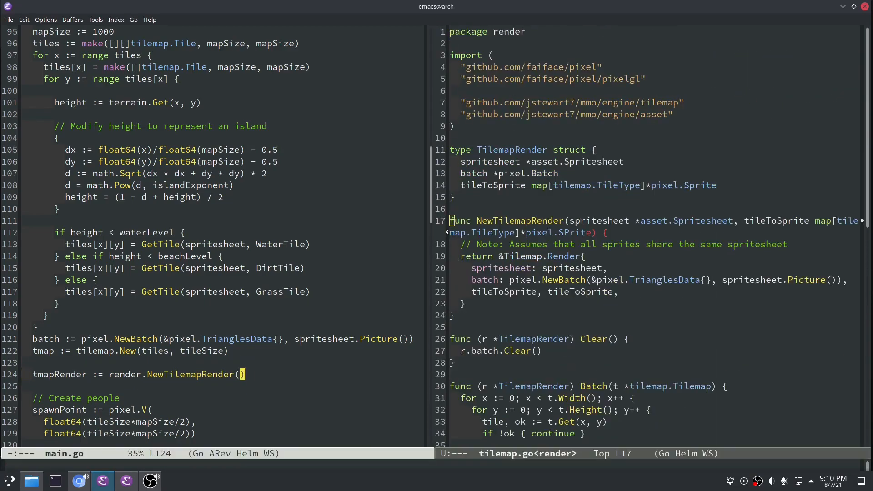
text(spritesheet,)
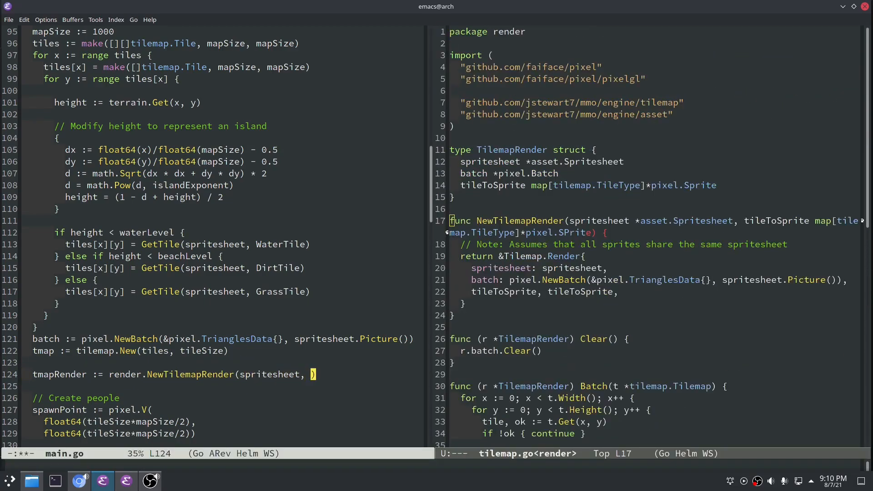
text(map[tilemap.TileType)
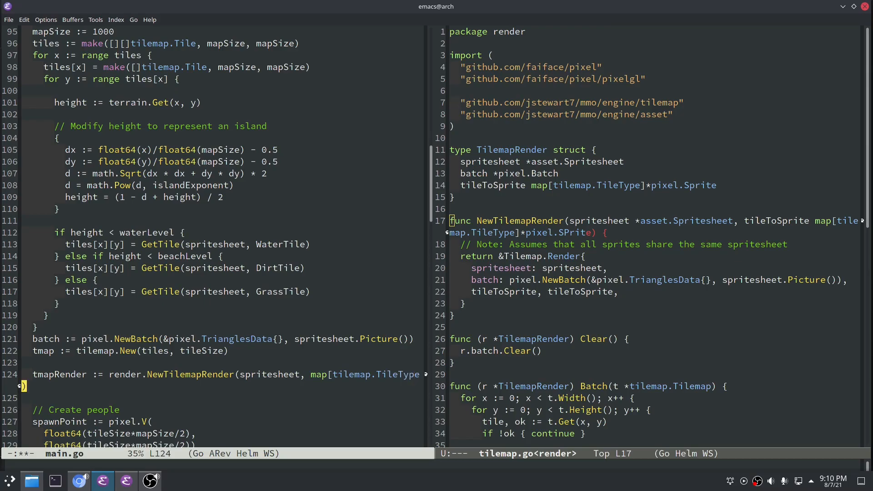
text(]*pixel.)
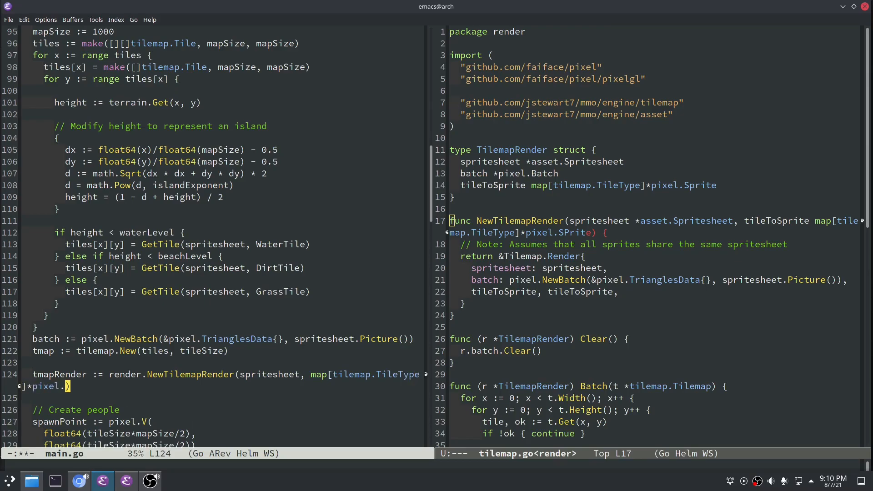
text(Sprite{)
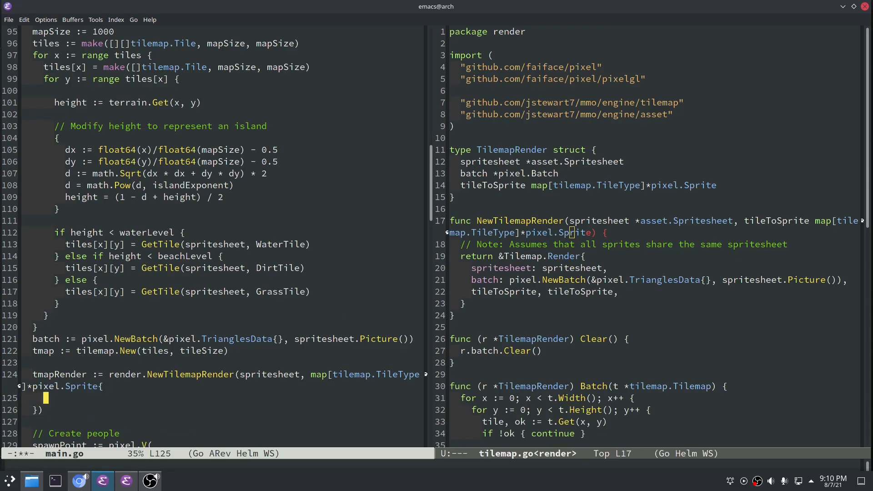
mouse_move(367, 371)
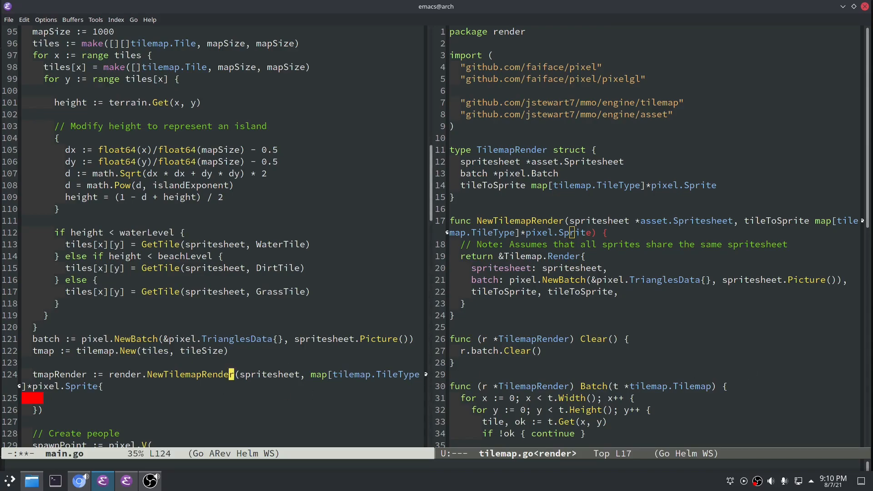
- Above it, load grassTile, err := spritesheet.Get("grass.png")
key(Return)
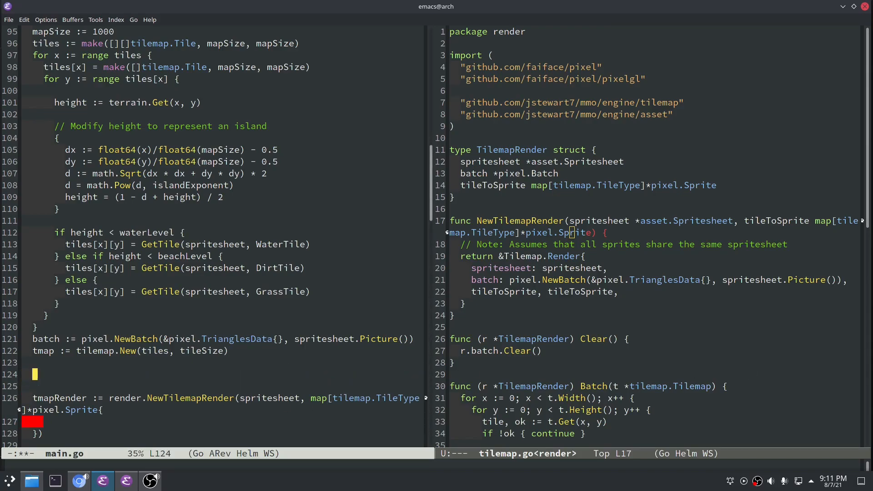
text(grassTile,)
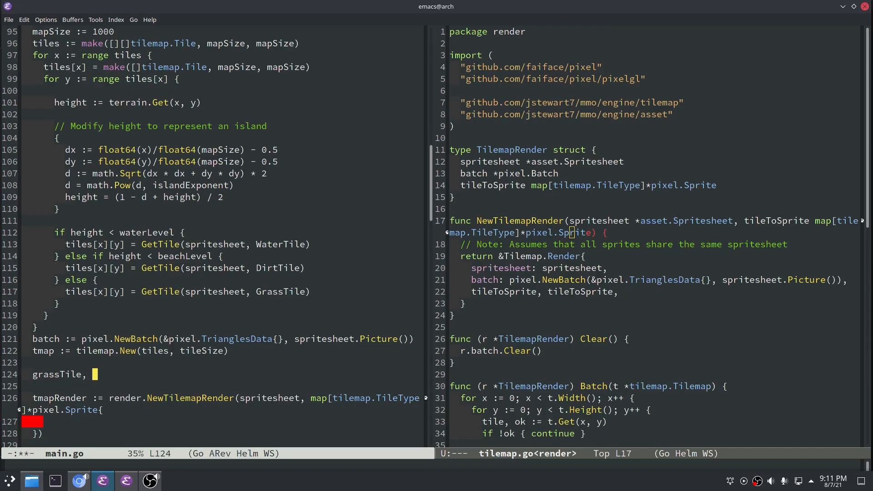
text(err :)
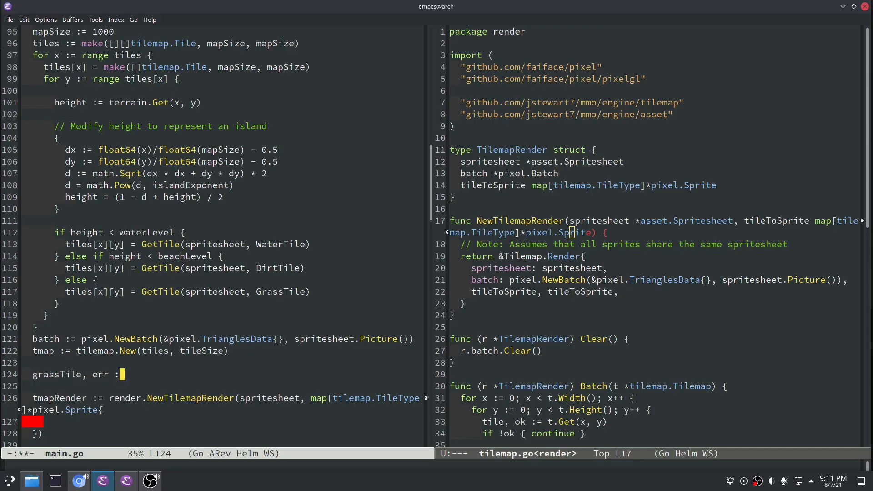
text(spritesheet)
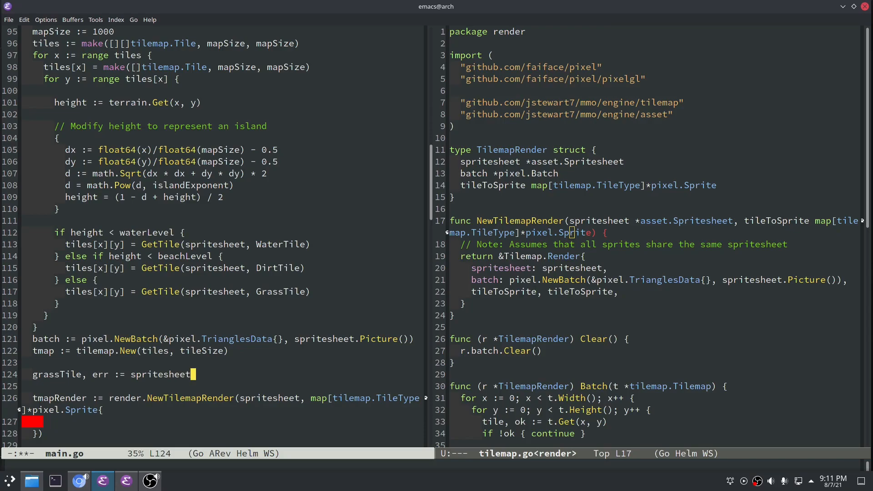
text(.Get("grass)
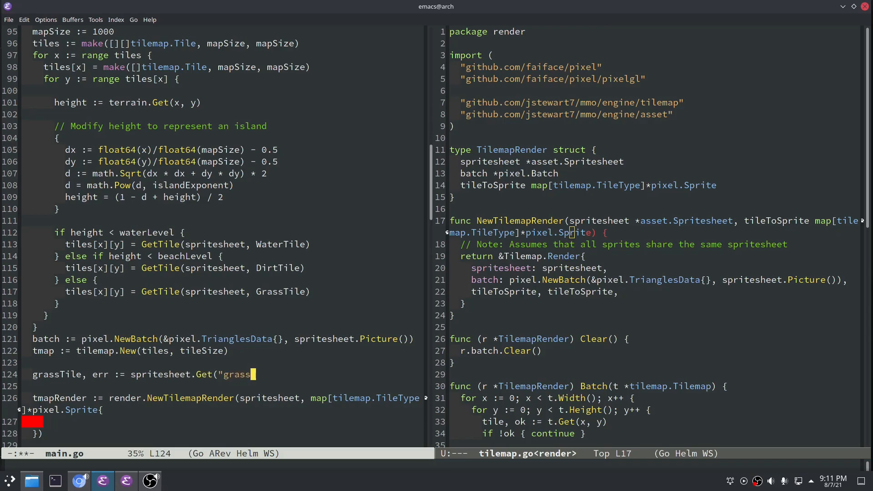
text(.png"))
text(waterTile, err := spritesheet.Get("water.png)
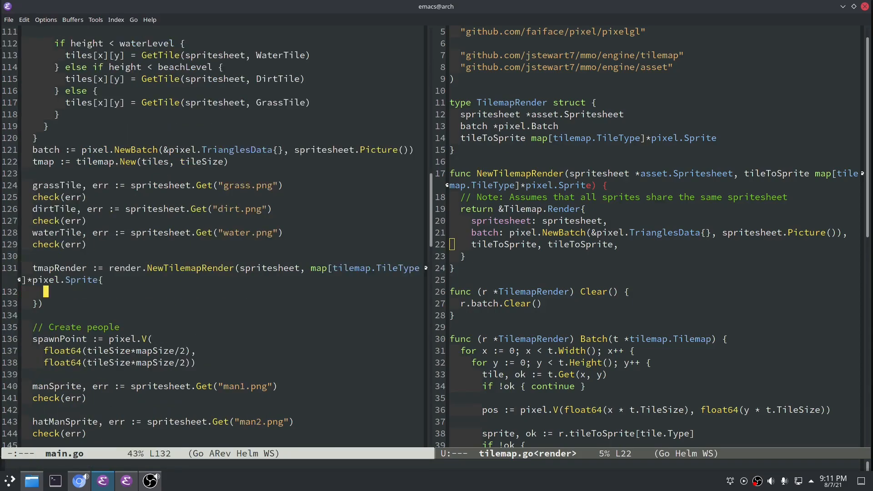
- Map GrassTile, DirtTile and WaterTile to the grassTile, dirtTile and waterTile sprites
text(GrassTile:)
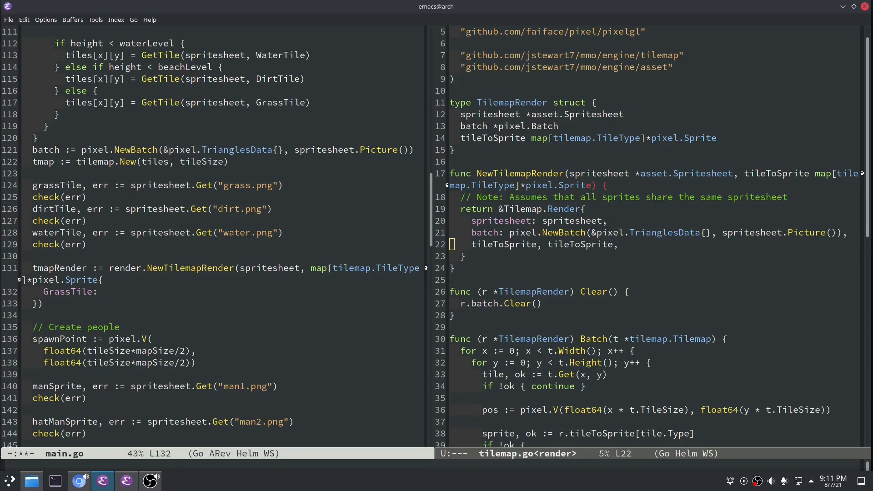
text(grassTile,)
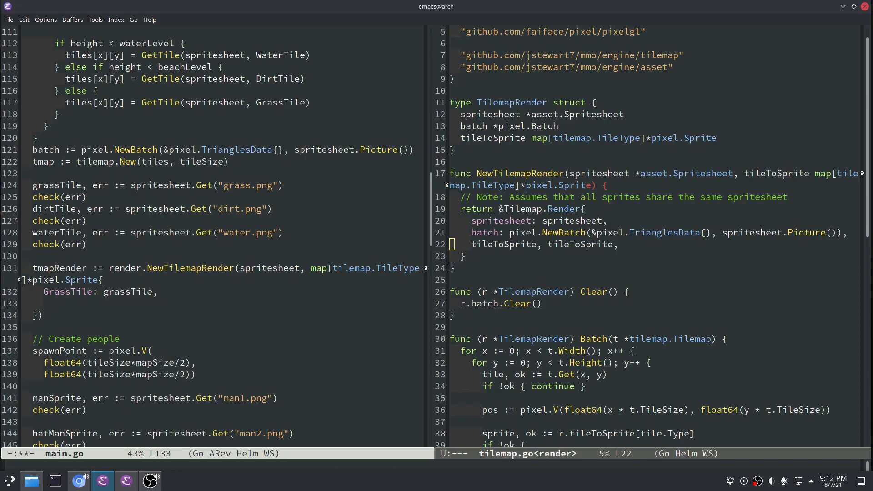
text(DirtTile: dirtTile,)
text(Wate)
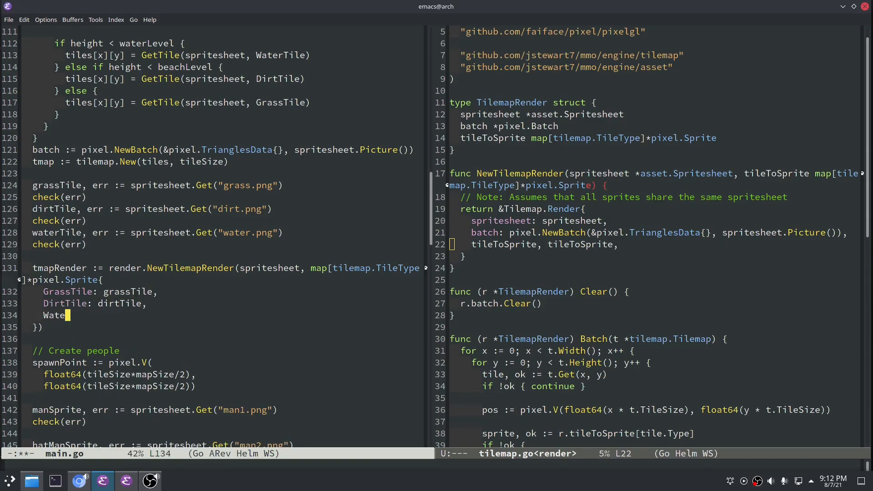
text(rTile: waterTile,)
text(tmapRender.Batch)
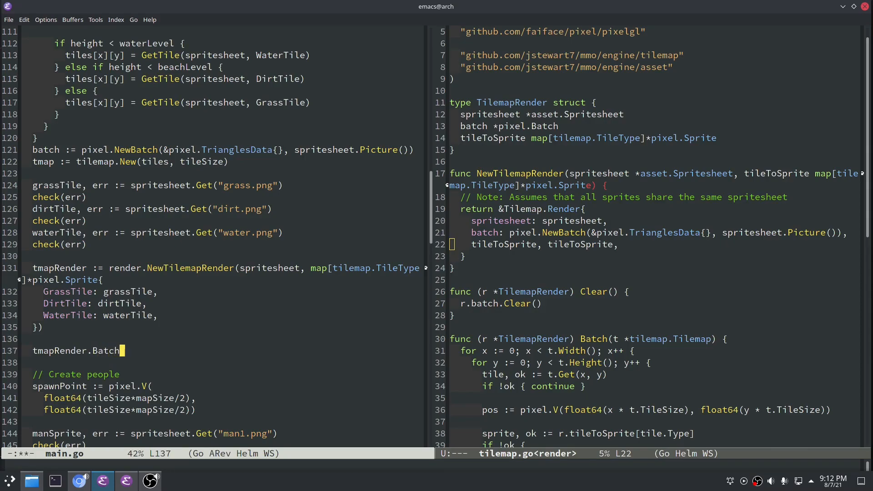
- Add tmapRender.Batch(tmap) to batch the tilemap and save main.go
text((tmap))
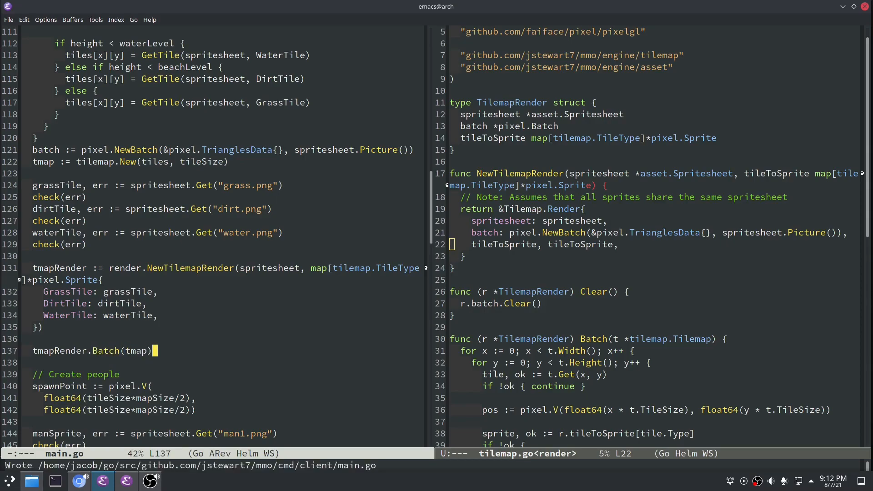
key(M-x)
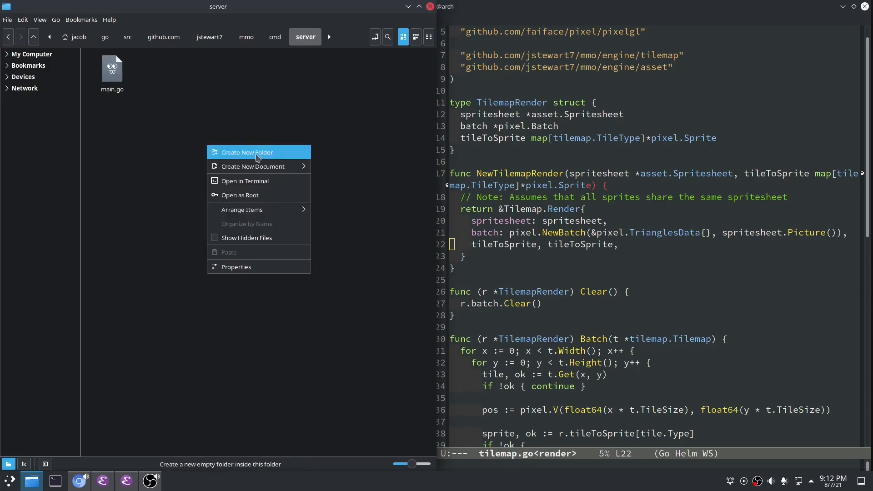
- Navigate Dolphin to the mmo/cmd/server folder holding main.go
click(244, 180)
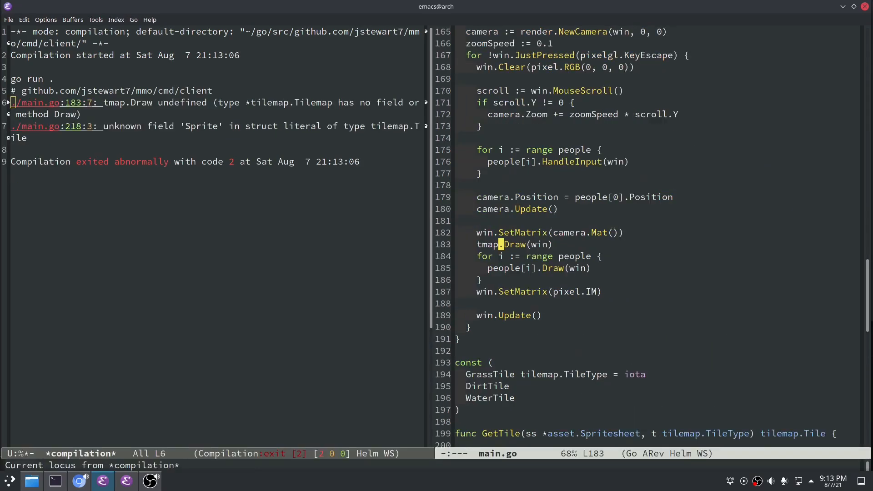
- Recompile with 'go run .' and jump to the unused batch/sprite error in main.go
text(Render.Batch(tmap)
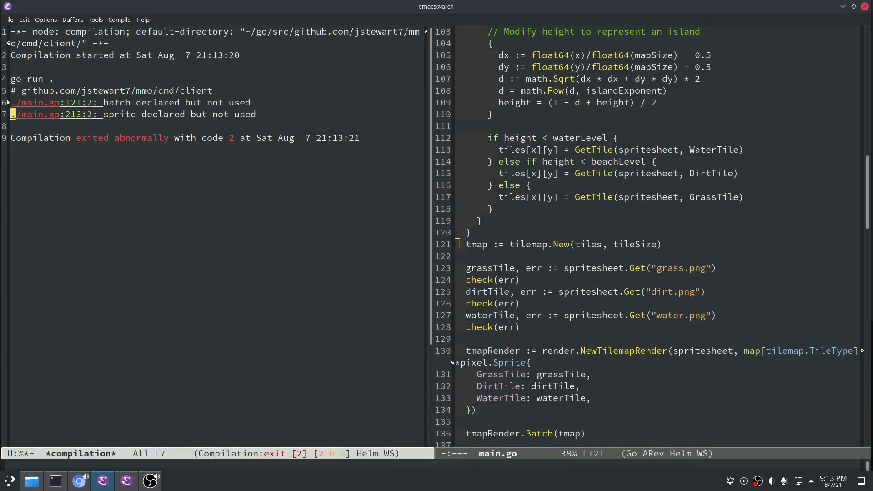
click(55, 114)
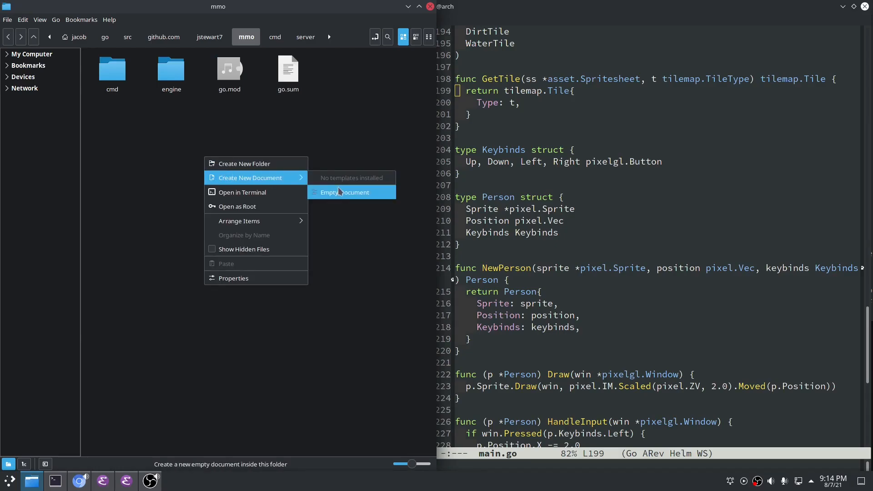
- Create a new empty document in the mmo project root for mmo.go
click(346, 192)
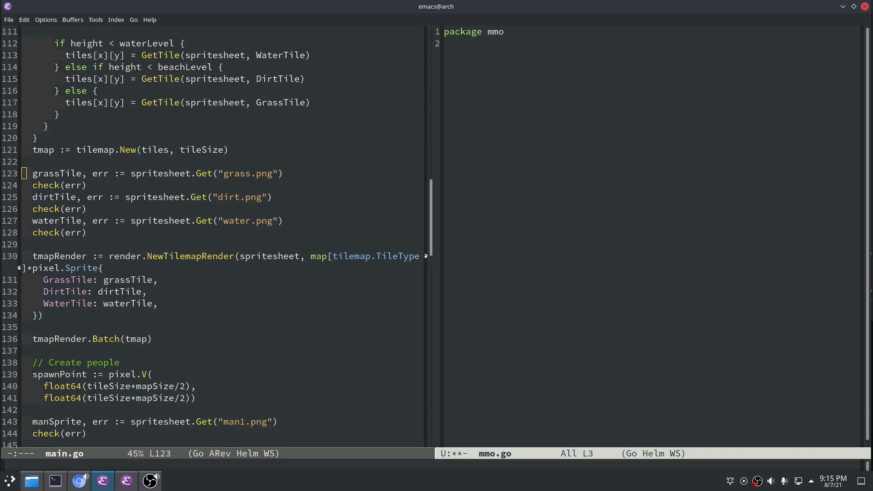
- Write mmo.go's import block for github.com/jstewart7/mmo/engine tilemap and pgen packages
text(import ()
text(")
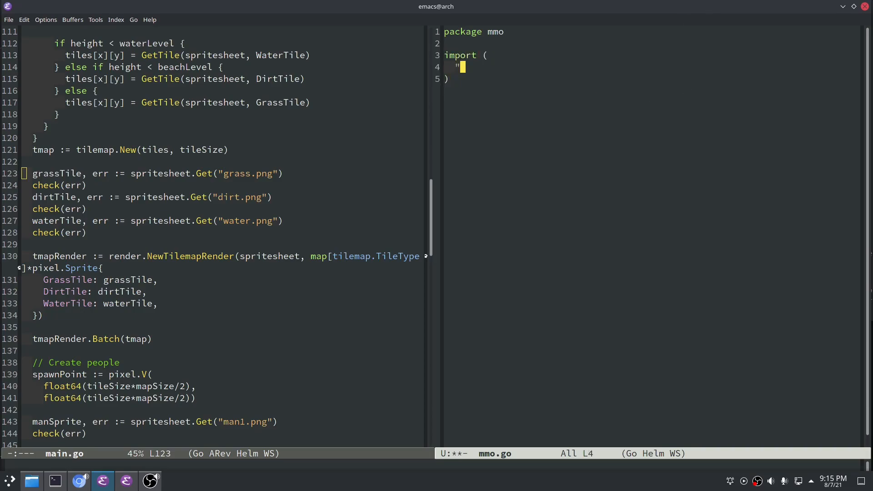
text(github.com/jstewar)
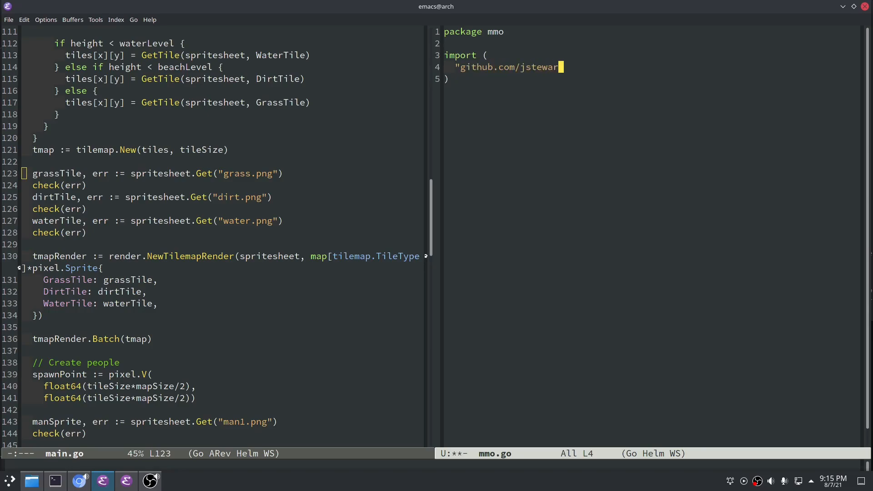
text(7/mmo/engine/tilemap")
text(func C)
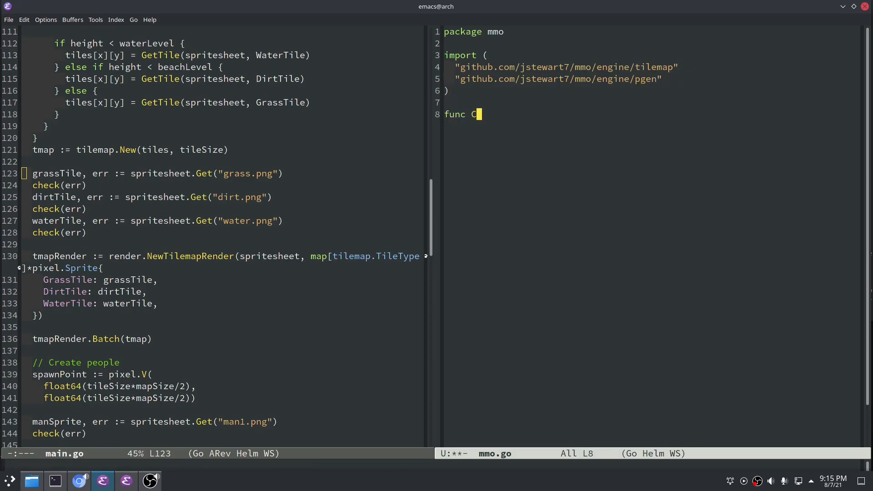
- Declare CreateTilemap(seed int64, mapSize, tileSize int) returning *tilemap.Tilemap
text(reateTilemap()
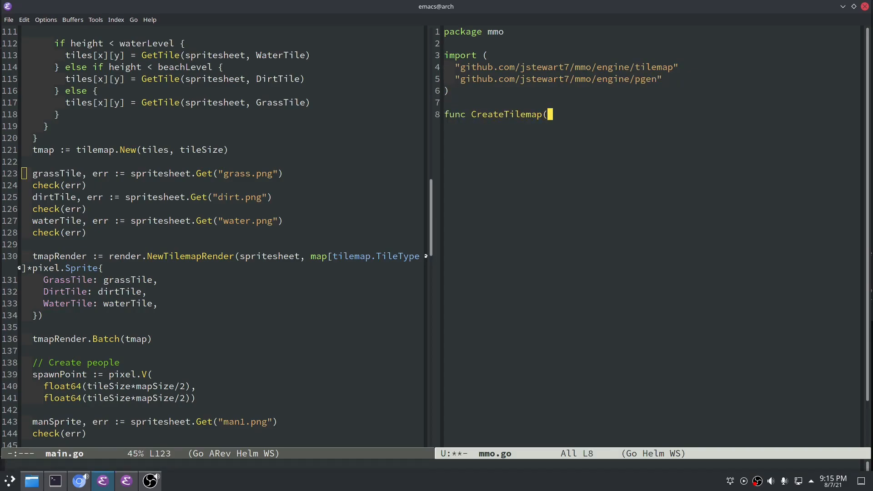
text(seed int64,)
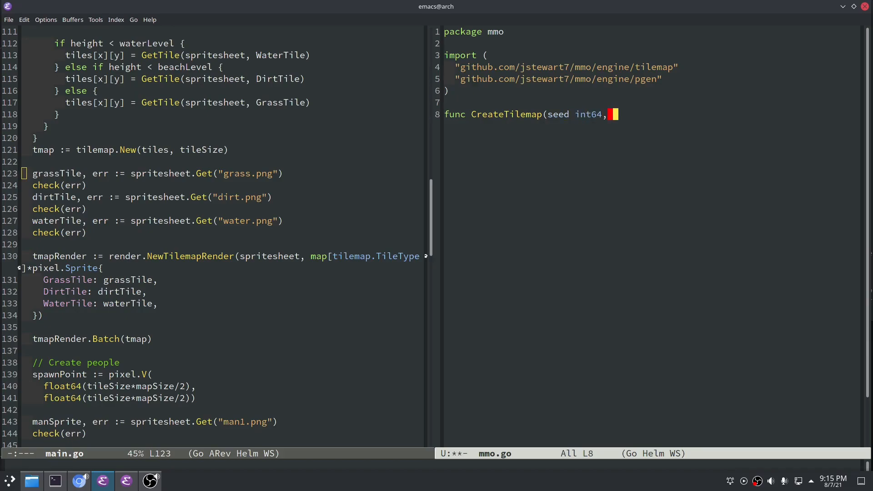
text(mapSize, til)
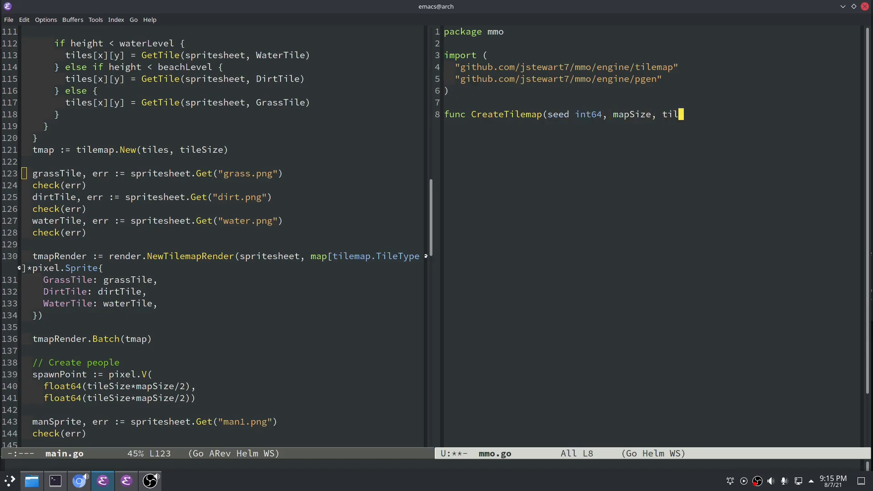
text(eSize int))
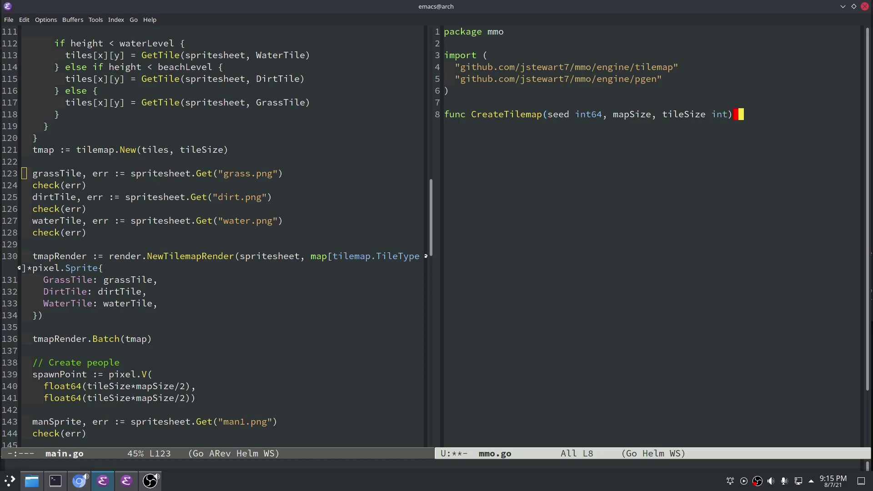
text(*tilemap.Tilemap {)
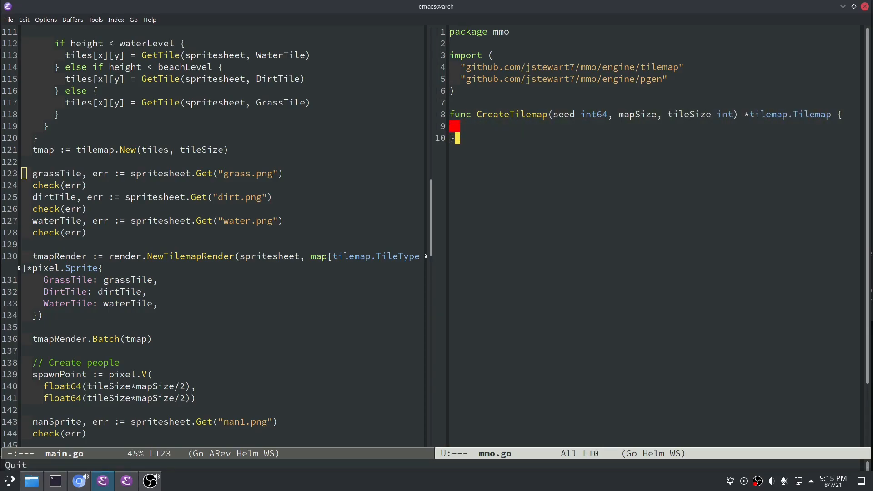
- Move the noise-map island generation block from main.go into CreateTilemap in mmo.go
scroll(up, 3)
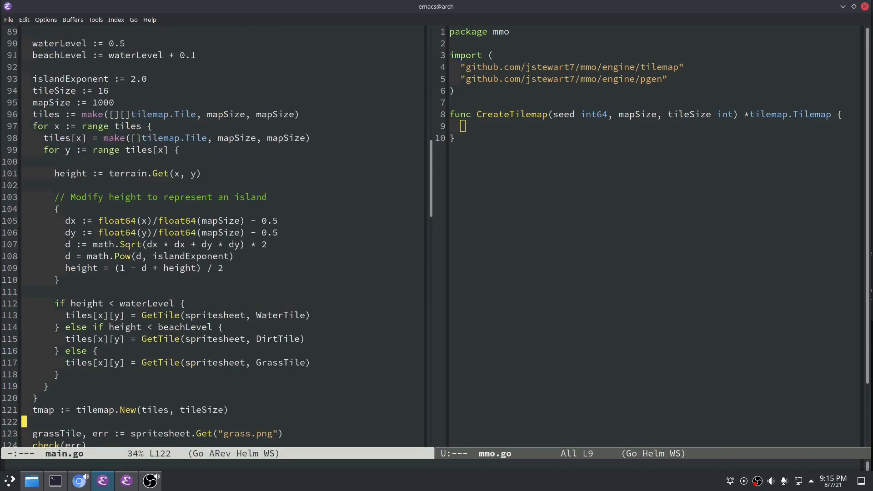
scroll(up, 3)
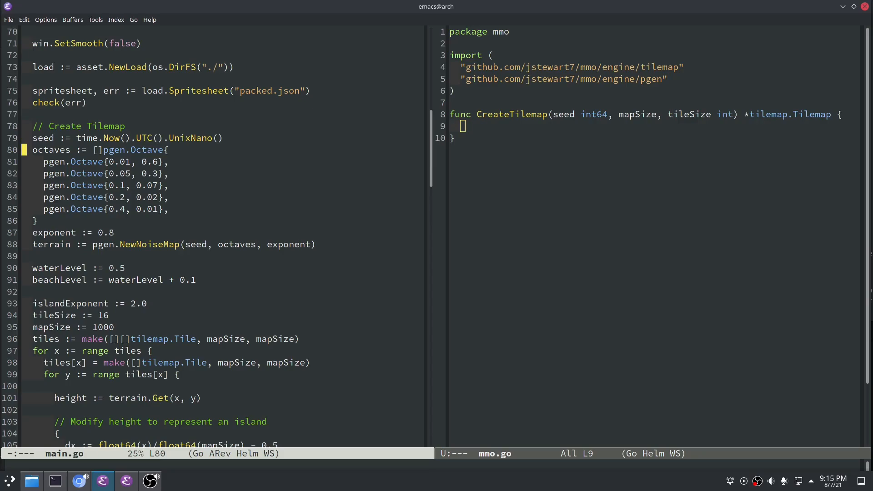
scroll(down, 3)
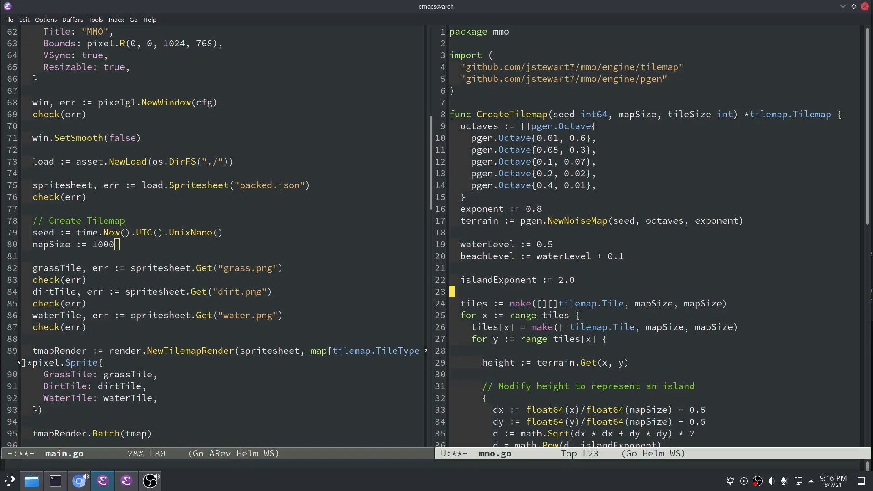
- In main.go set tileSize := 16 and tmap := mmo.CreateTilemap(seed, mapSize, tileSize)
text(tileSize := 16)
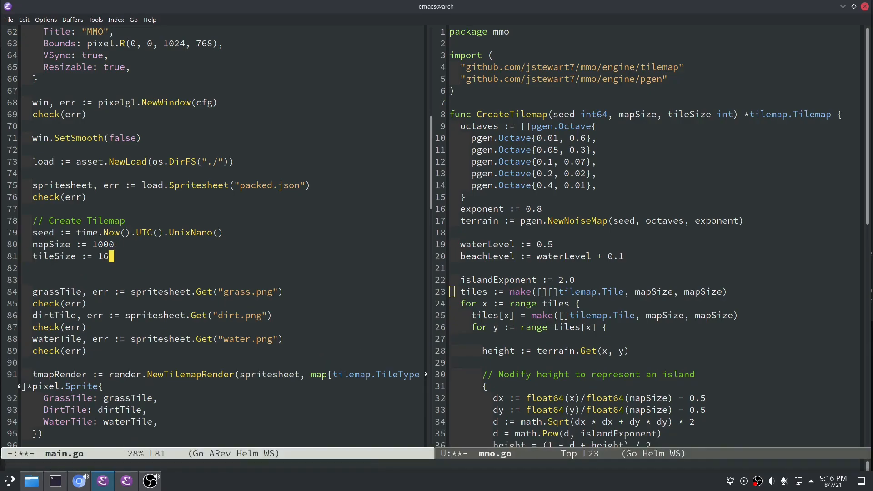
text(tmap :=)
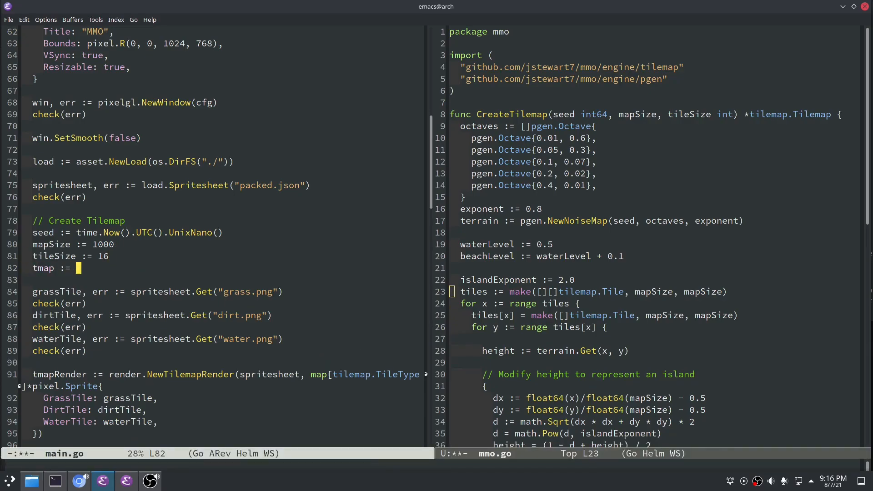
text(mmo.CreateTilemap(seed, mapSize, tileSize))
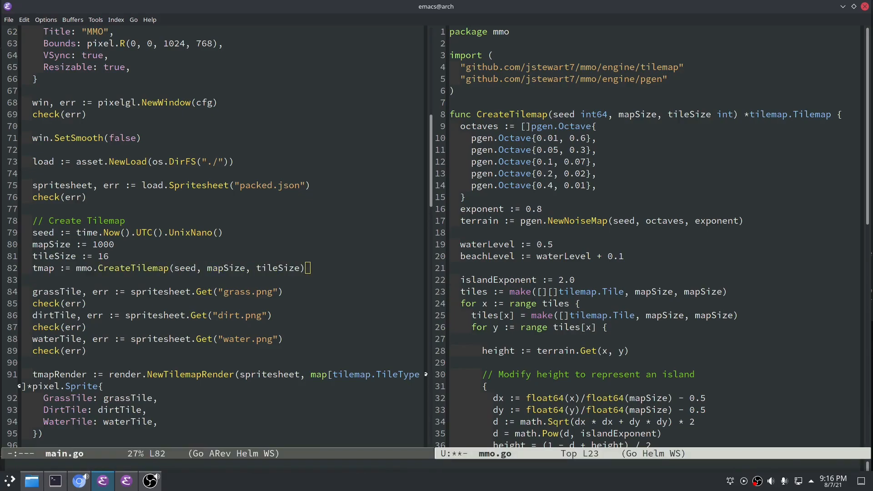
scroll(down, 3)
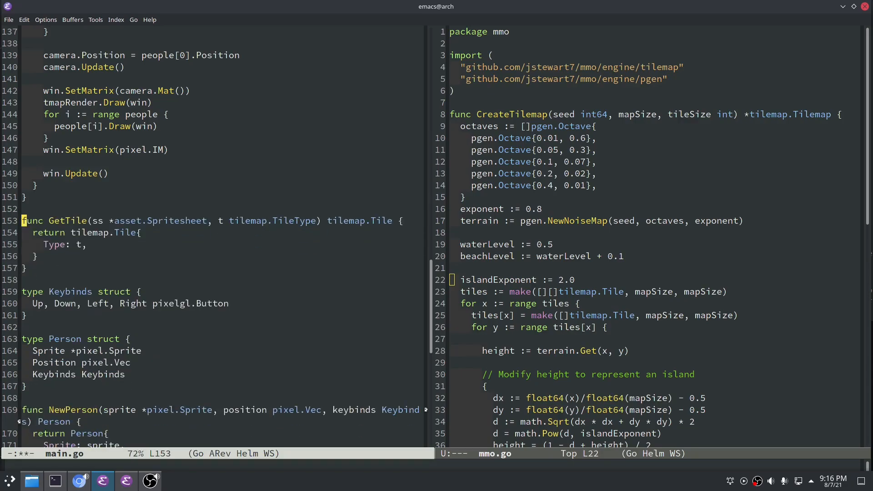
- Delete GetTile from main.go and paste the GrassTile/DirtTile/WaterTile iota constants into mmo.go
scroll(up, 3)
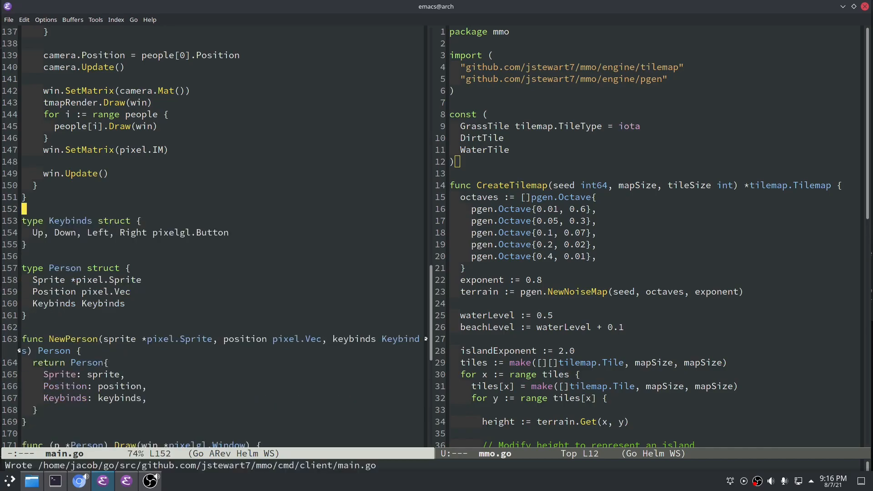
scroll(down, 3)
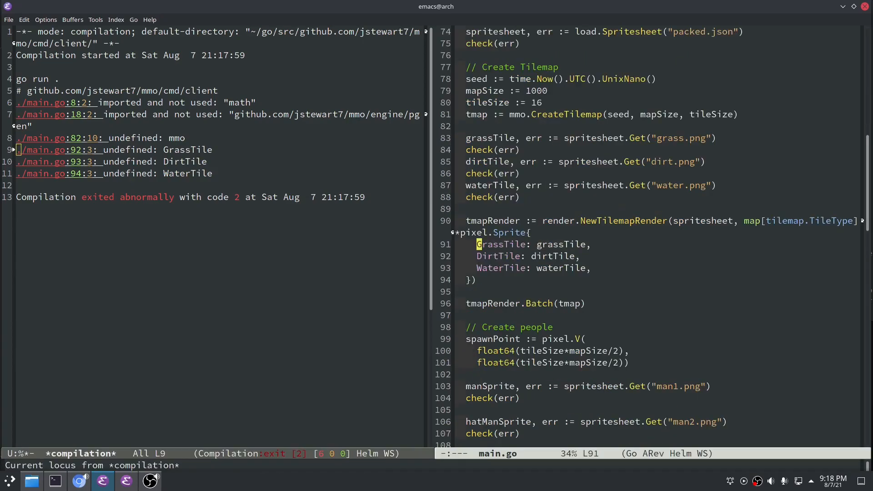
- Prefix the tile constants in main.go with mmo. and add "math" to mmo.go's imports
text(mmo.)
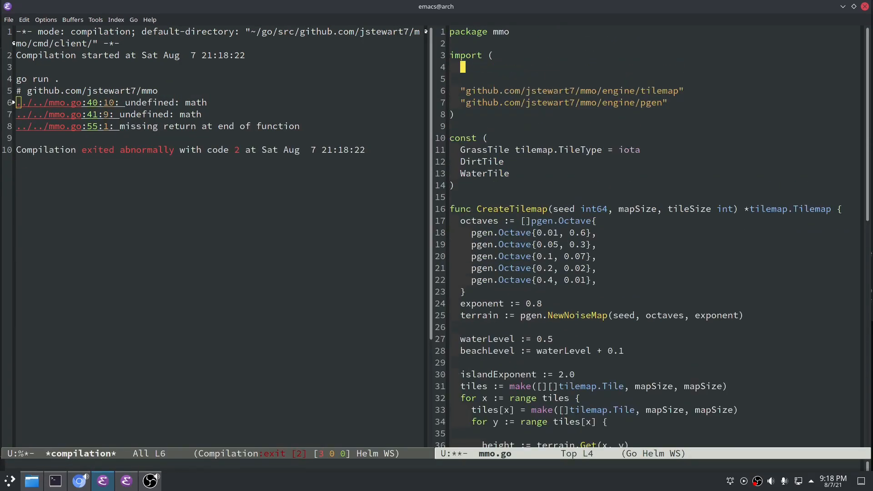
scroll(down, 3)
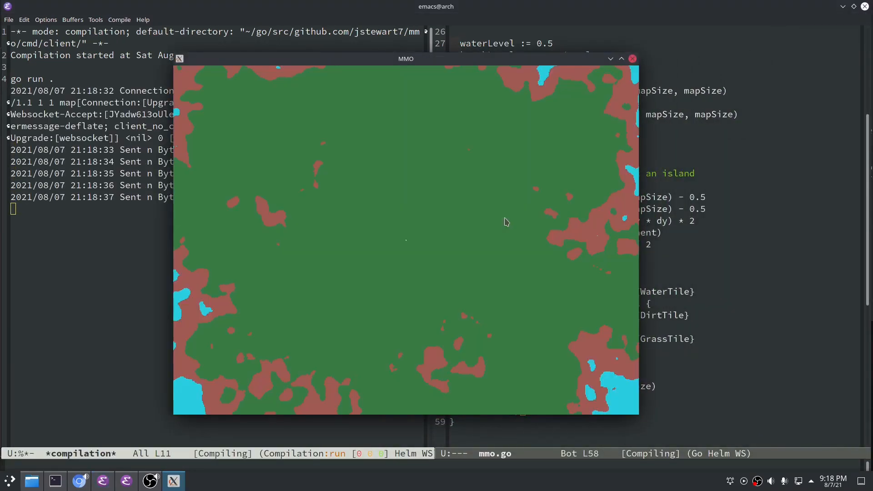
- Close the running MMO game window and return to mmo.go in Emacs
click(632, 59)
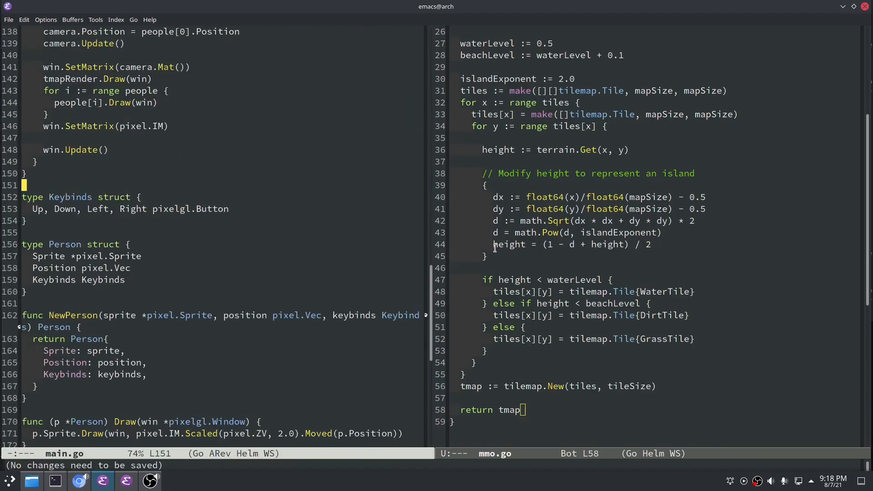
mouse_move(807, 260)
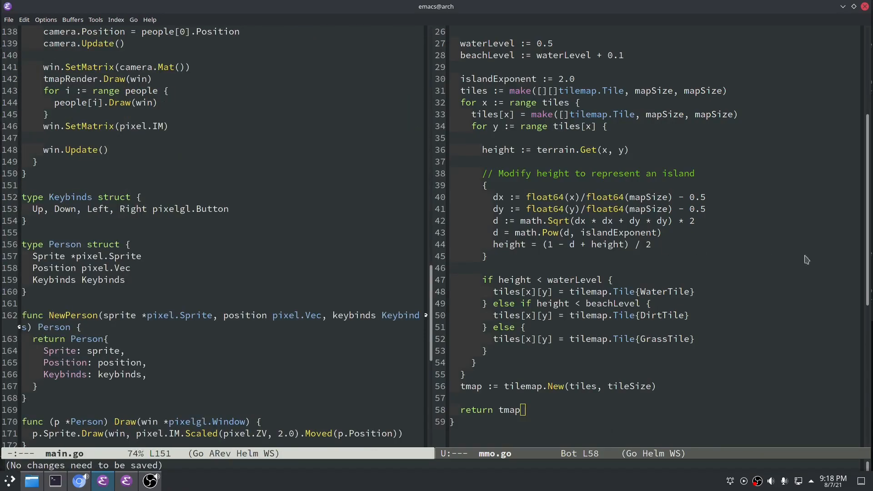
click(24, 185)
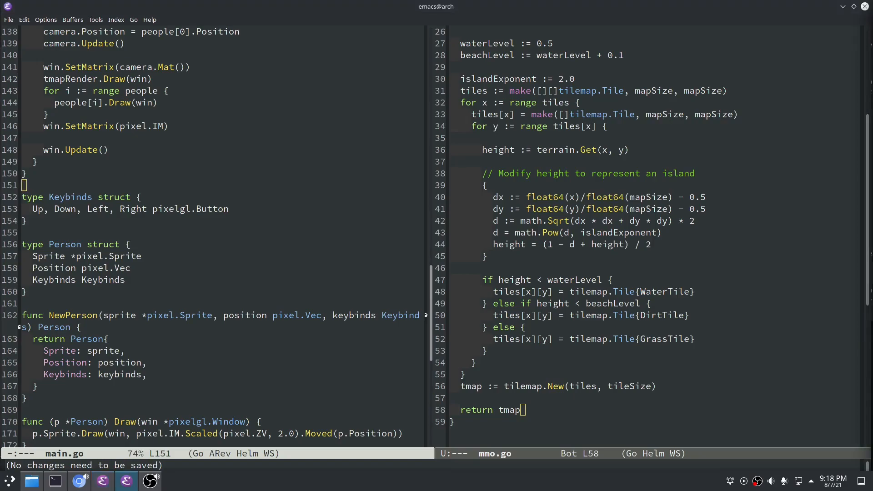